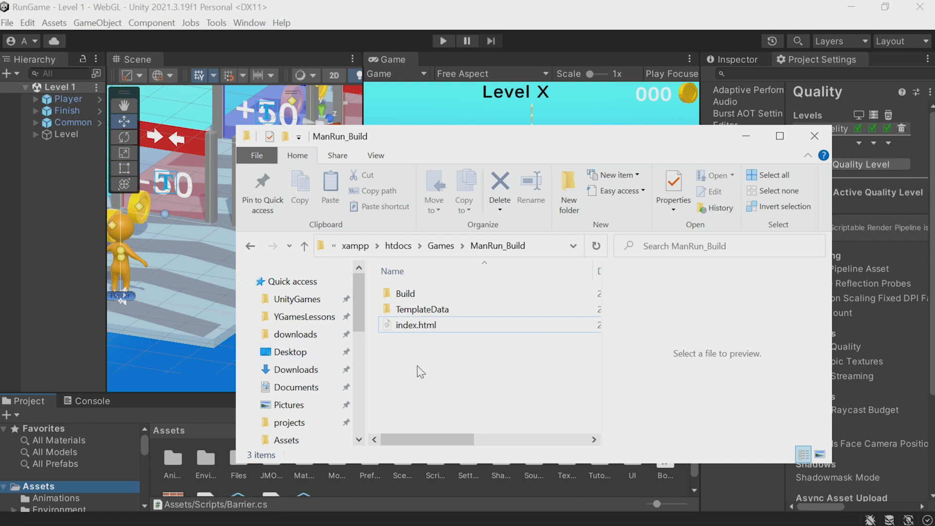
Step: Select index.html in the ManRun_Build folder and switch to the Visual Studio RunGame window
click(416, 325)
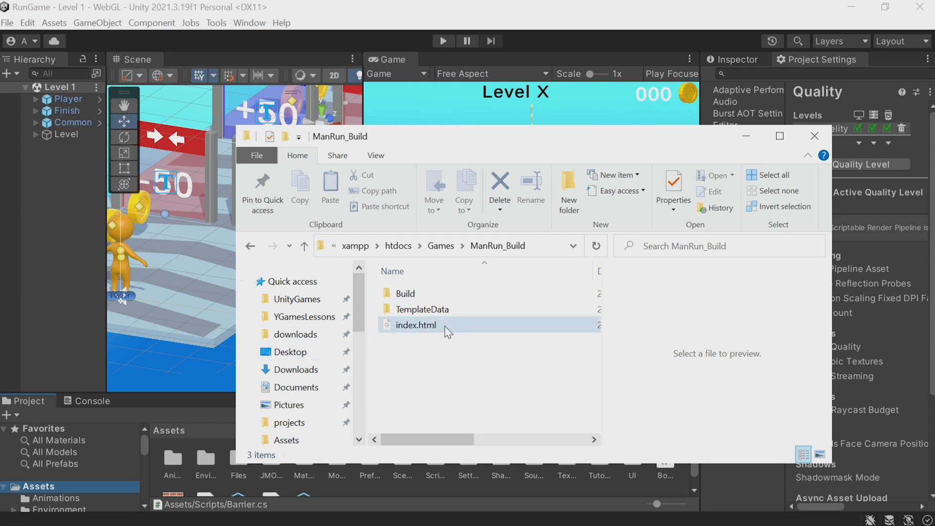
click(441, 350)
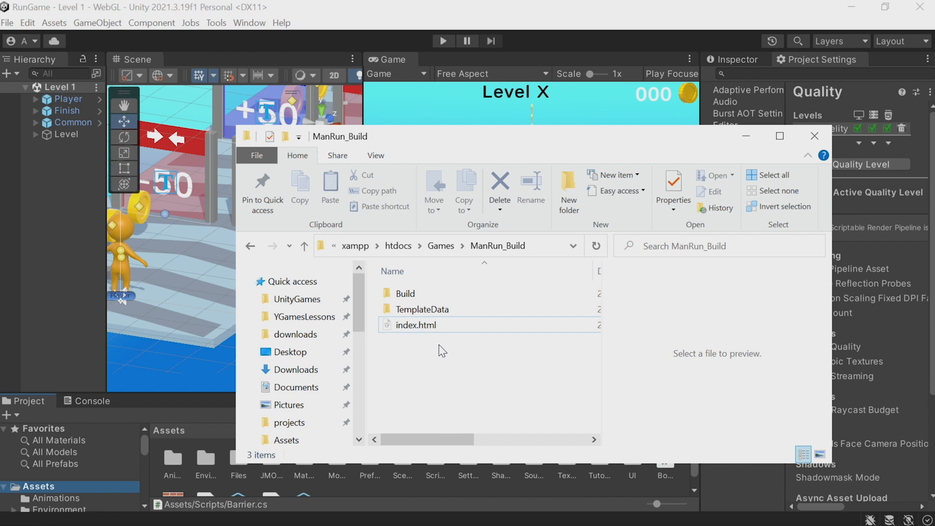
key(alt+tab)
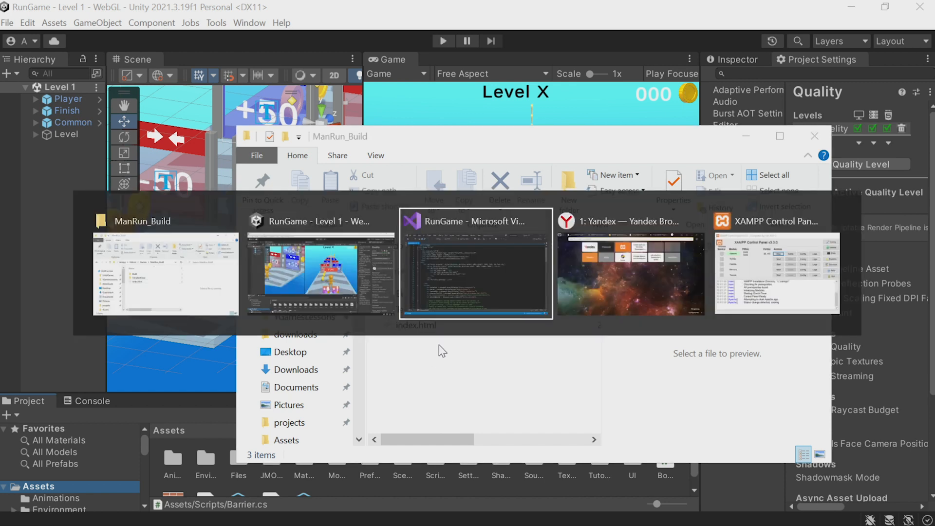
click(475, 264)
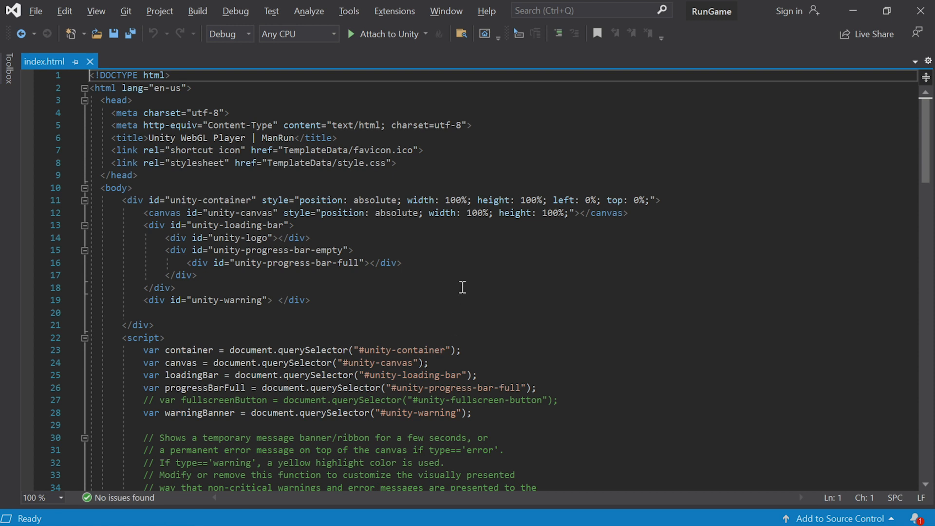
mouse_move(589, 251)
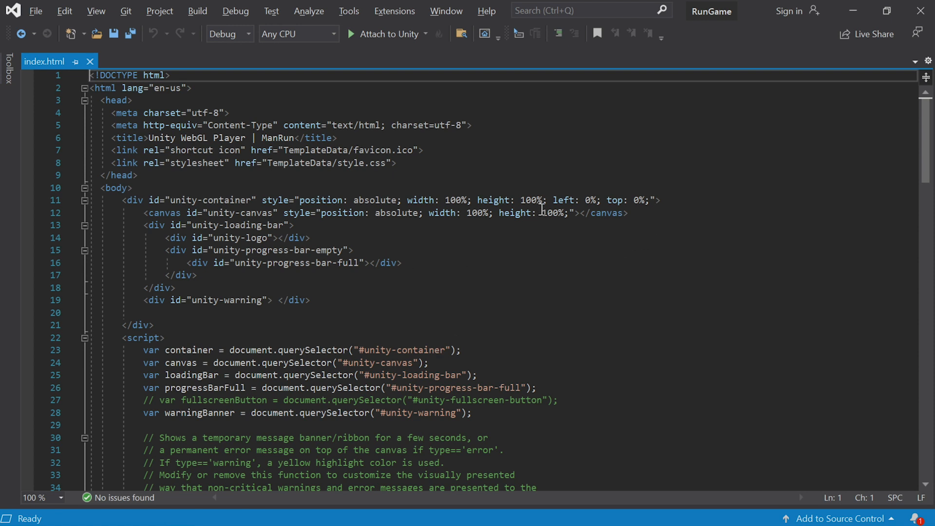
mouse_move(564, 296)
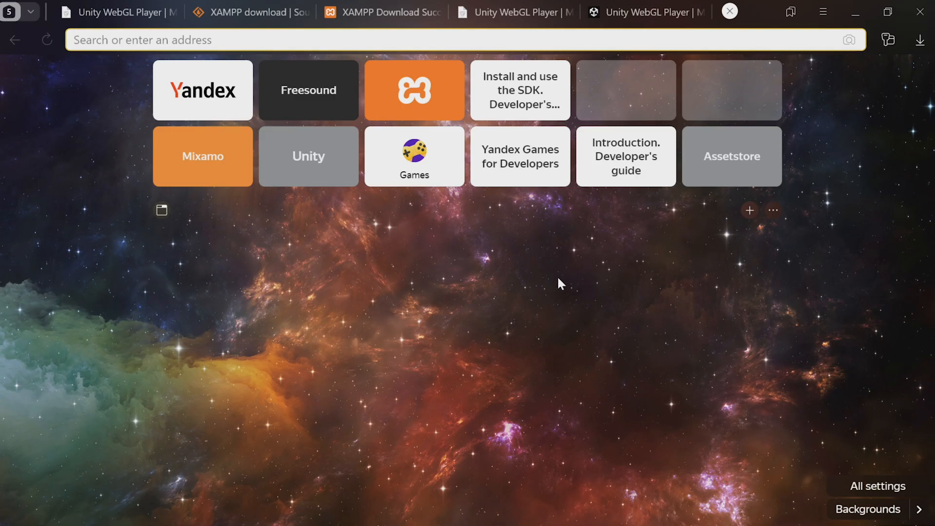
mouse_move(520, 98)
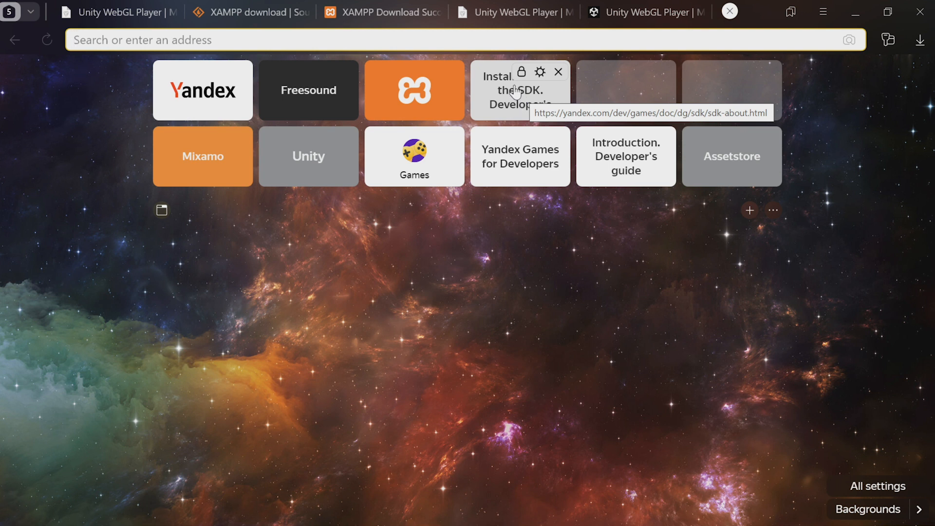
Step: In the Install and use the SDK guide, copy the synchronous head-tag script snippet
click(519, 89)
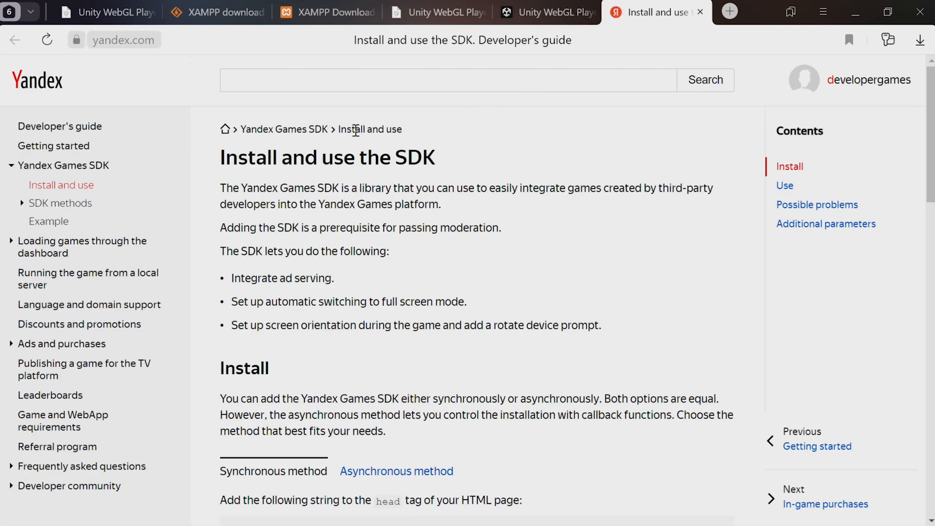
mouse_move(179, 123)
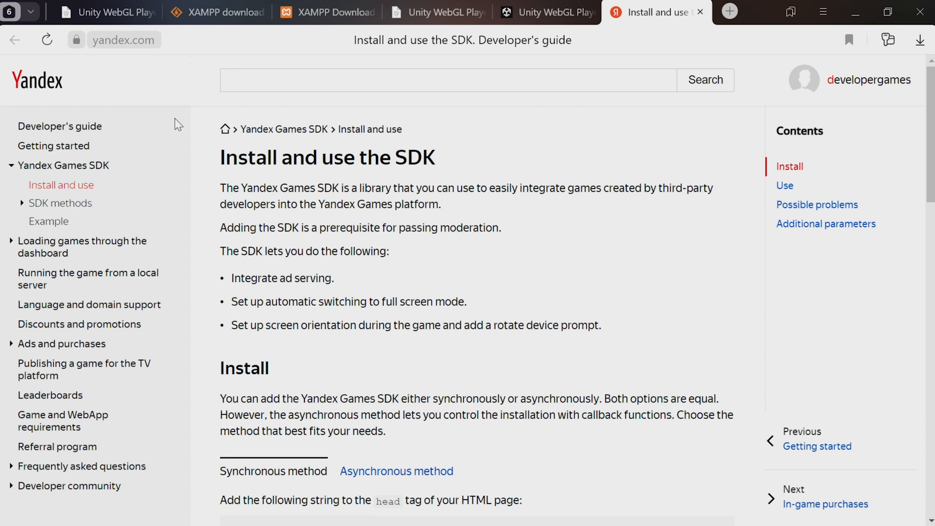
mouse_move(136, 187)
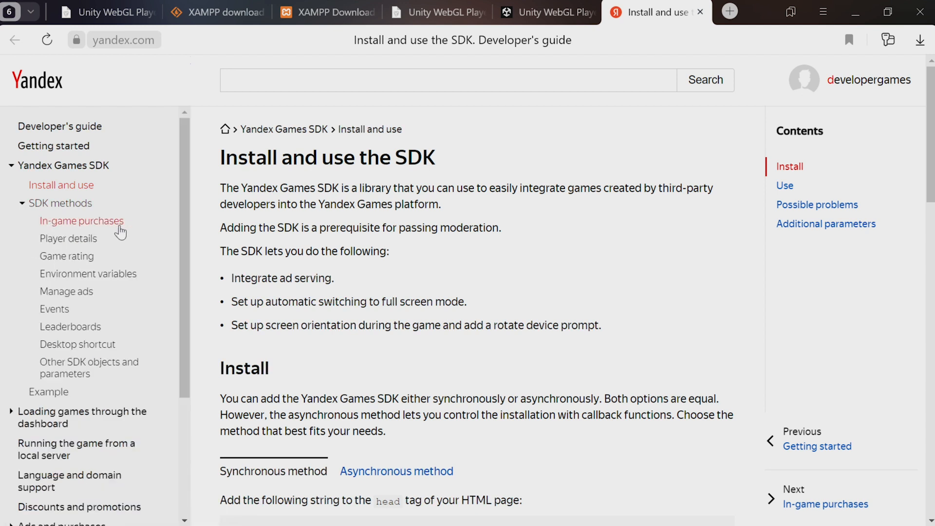
mouse_move(70, 331)
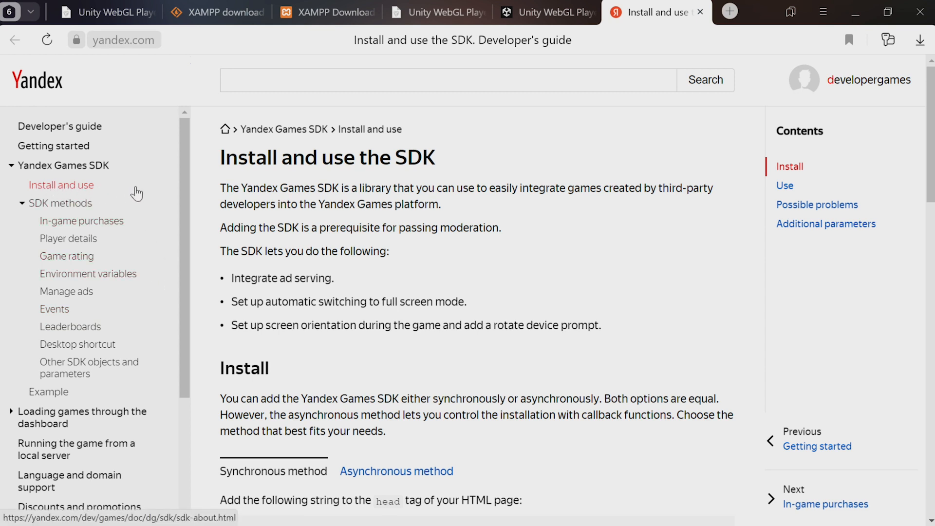
scroll(down, 3)
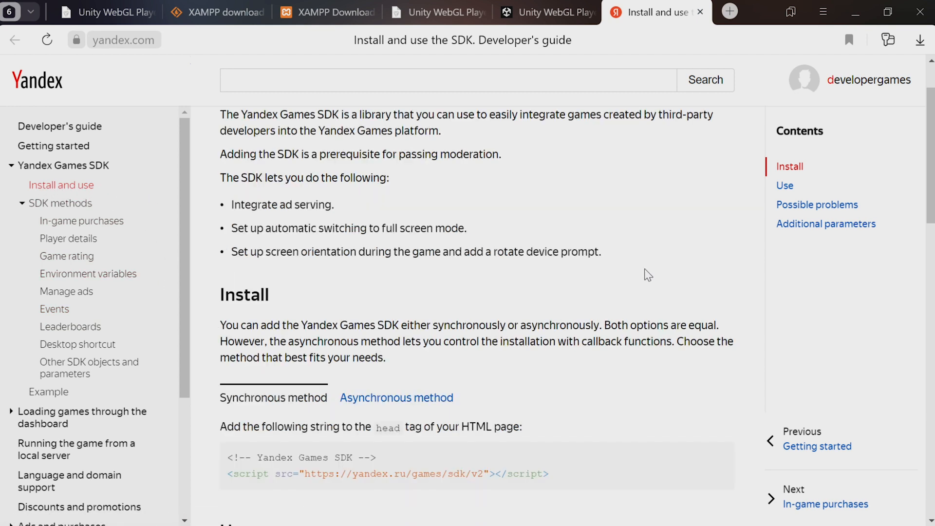
scroll(down, 3)
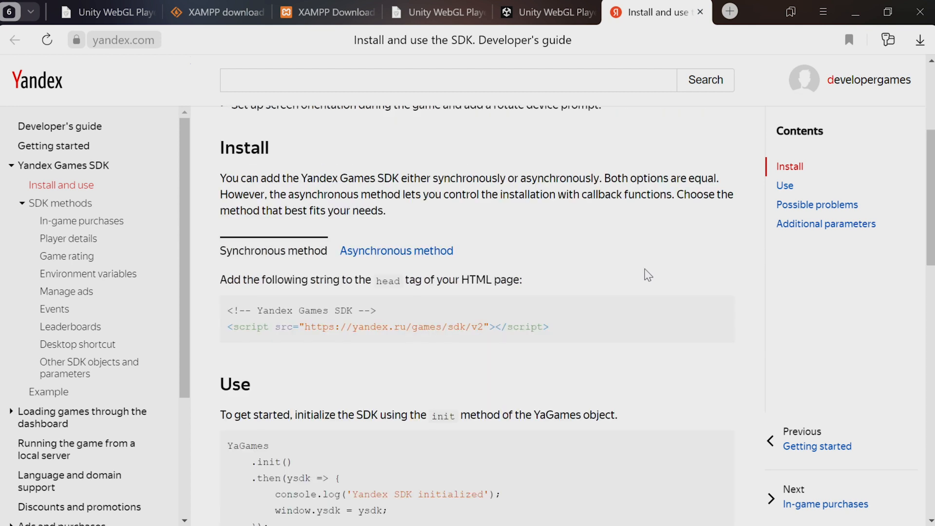
mouse_move(583, 350)
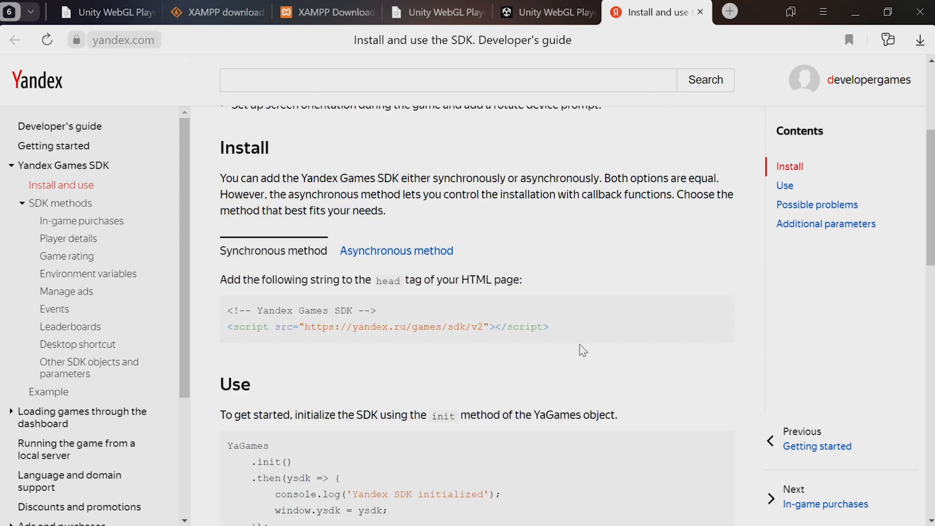
mouse_move(618, 326)
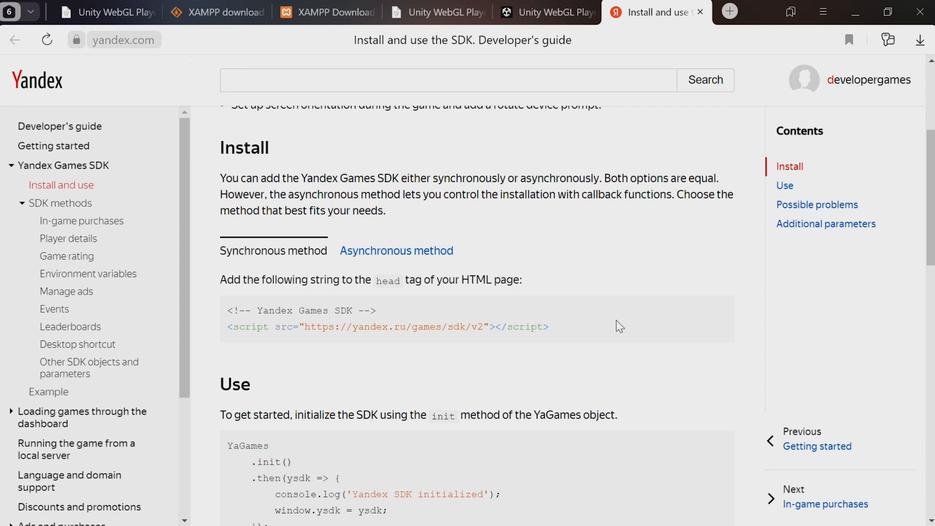
mouse_move(595, 328)
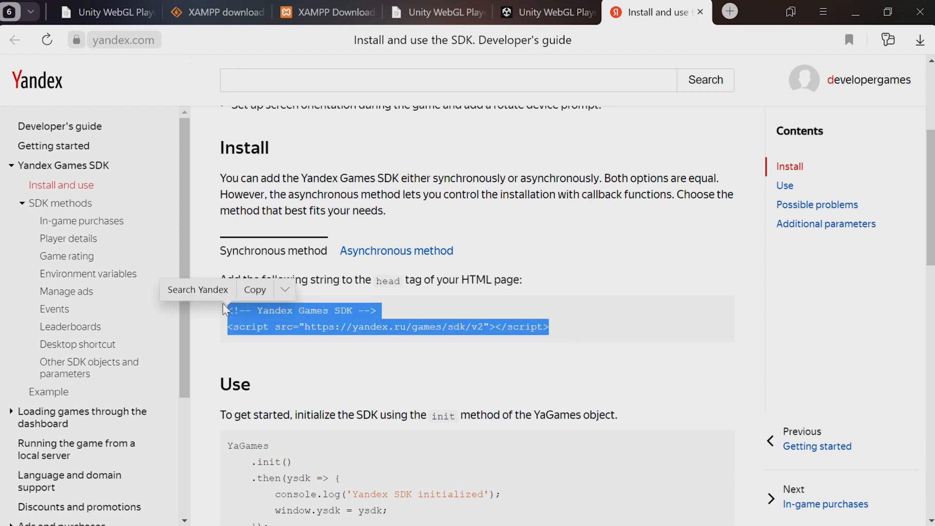
click(343, 282)
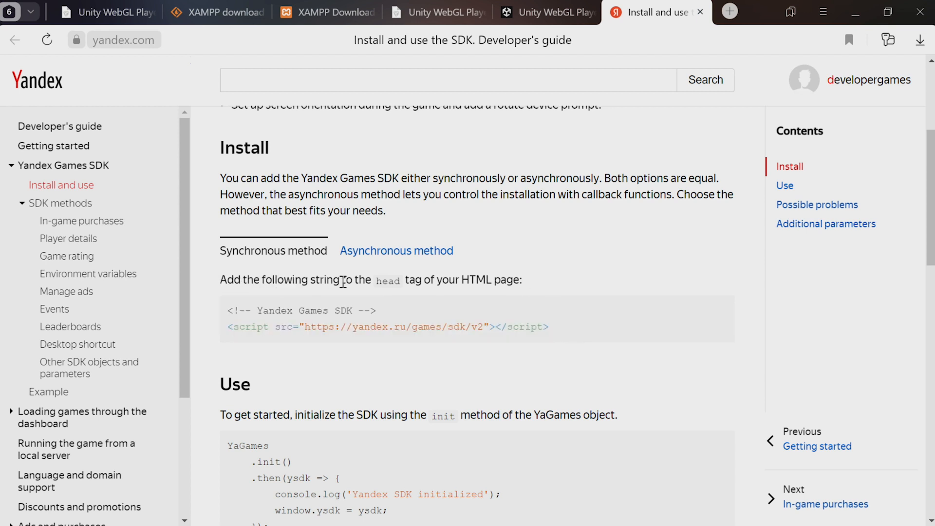
mouse_move(536, 284)
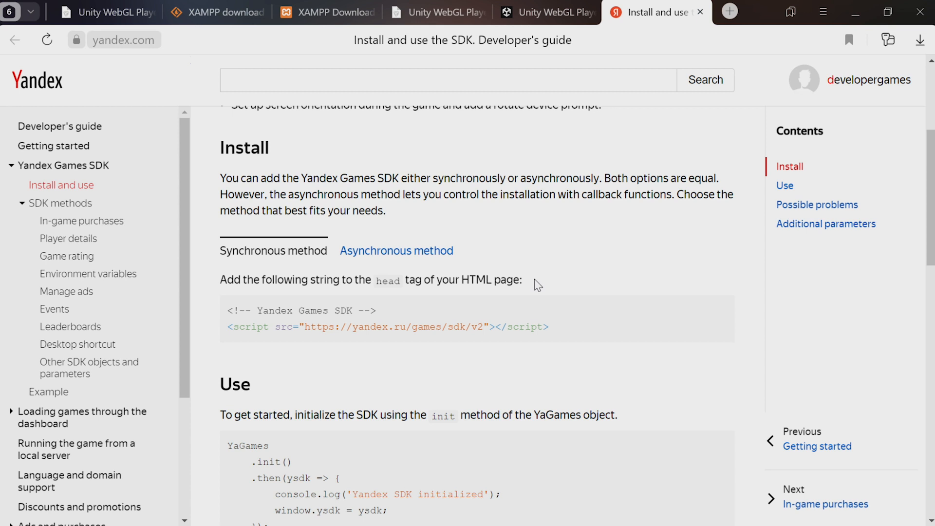
mouse_move(549, 276)
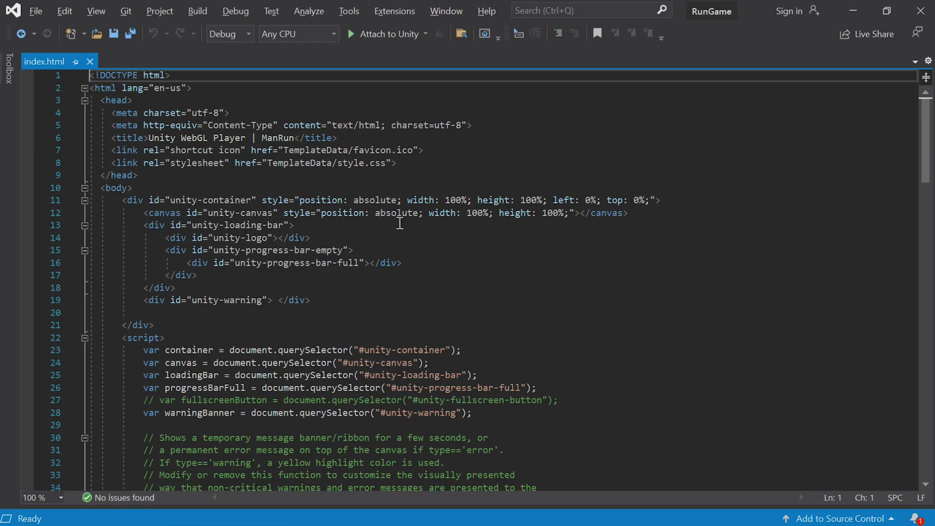
mouse_move(410, 168)
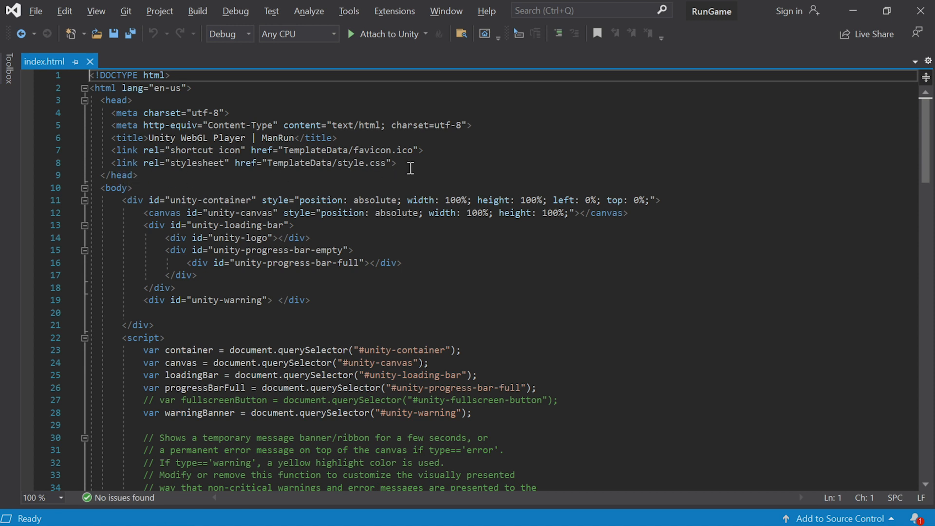
Step: Below the stylesheet link add the '<!-- Yandex Games SDK -->' comment for the script tag
key(Enter)
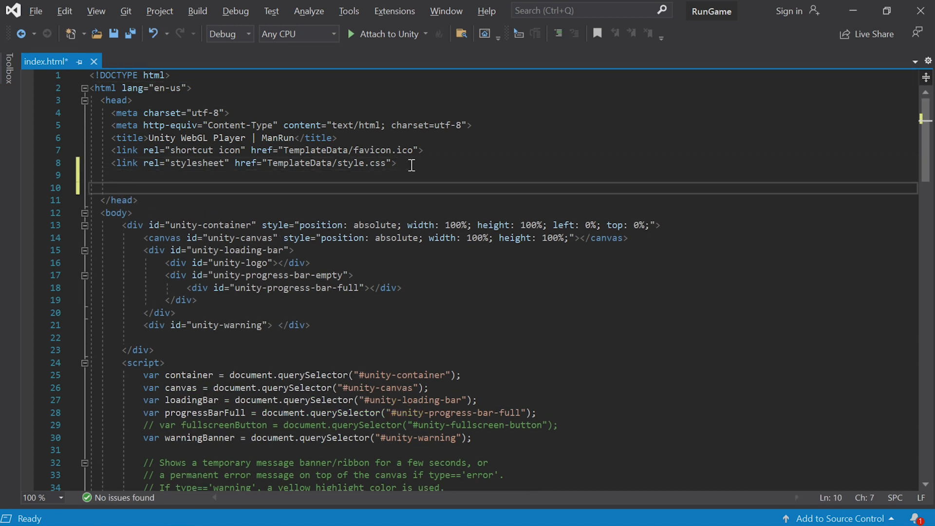
text(<!-- Yandex Games SDK -->)
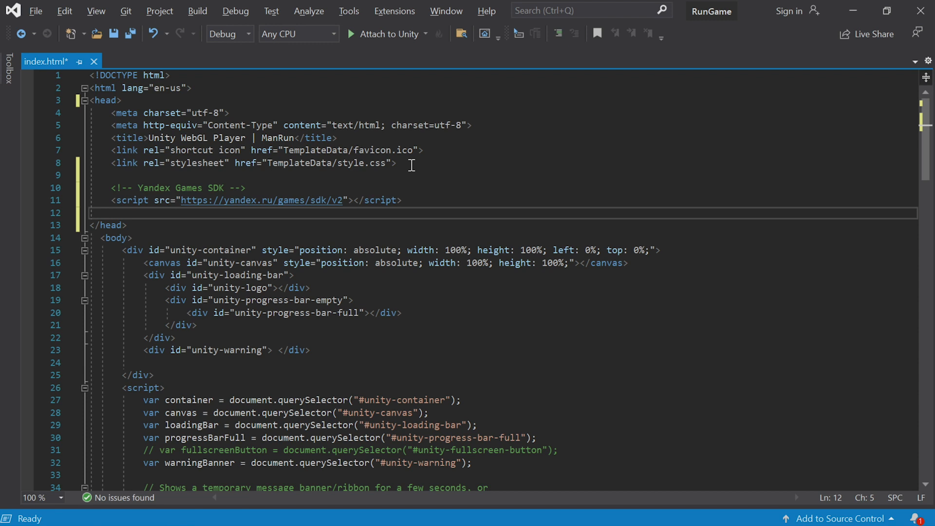
mouse_move(447, 181)
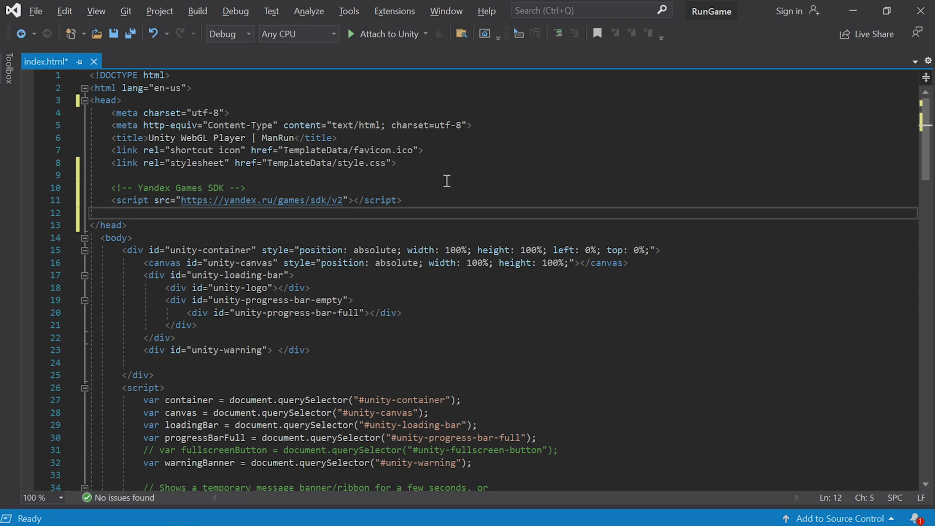
mouse_move(424, 195)
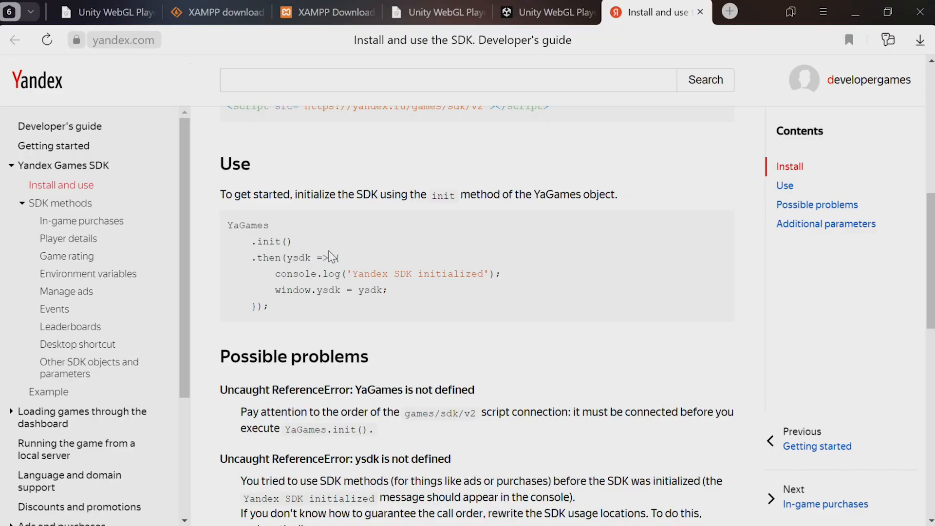
mouse_move(260, 261)
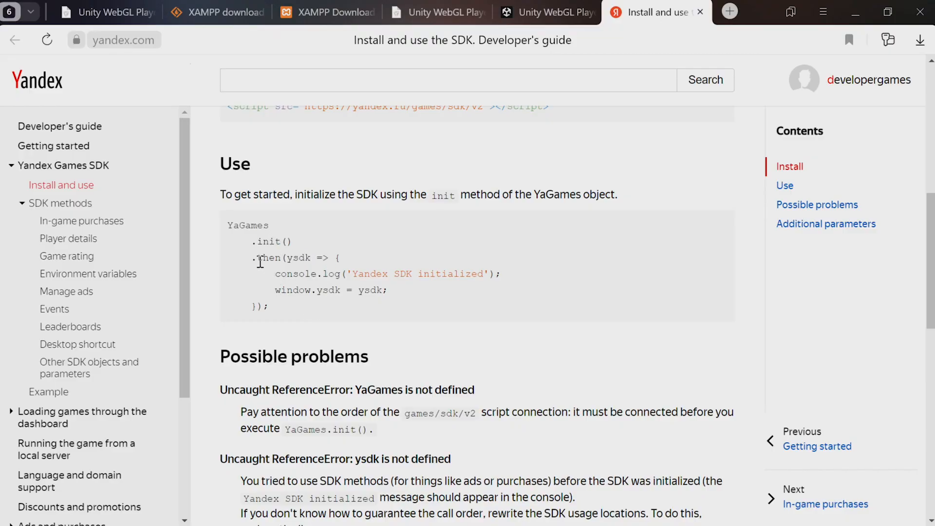
mouse_move(271, 312)
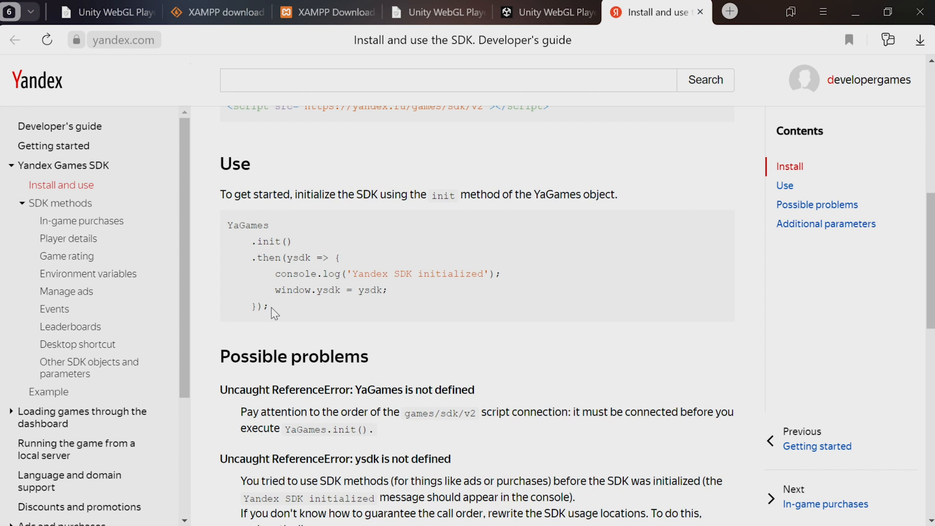
mouse_move(340, 249)
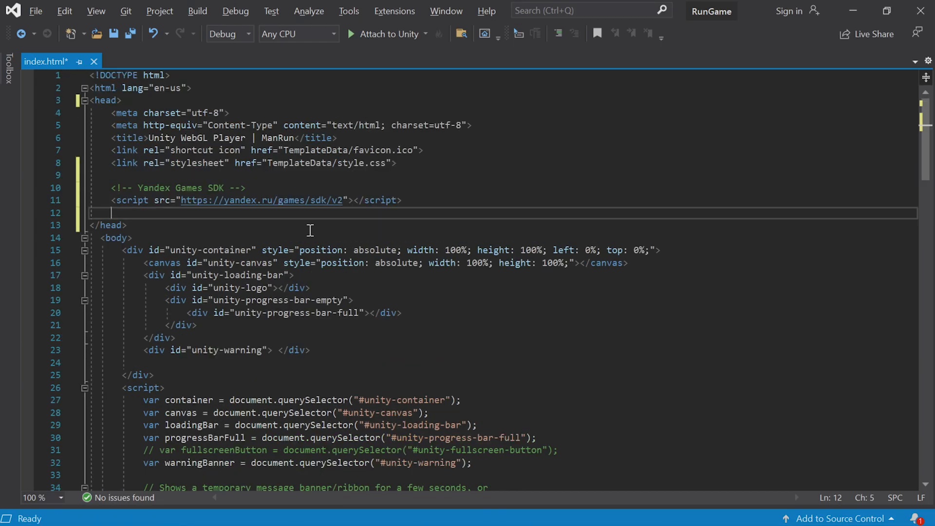
Step: Insert an empty <script></script> block above the existing Unity script tag
scroll(down, 3)
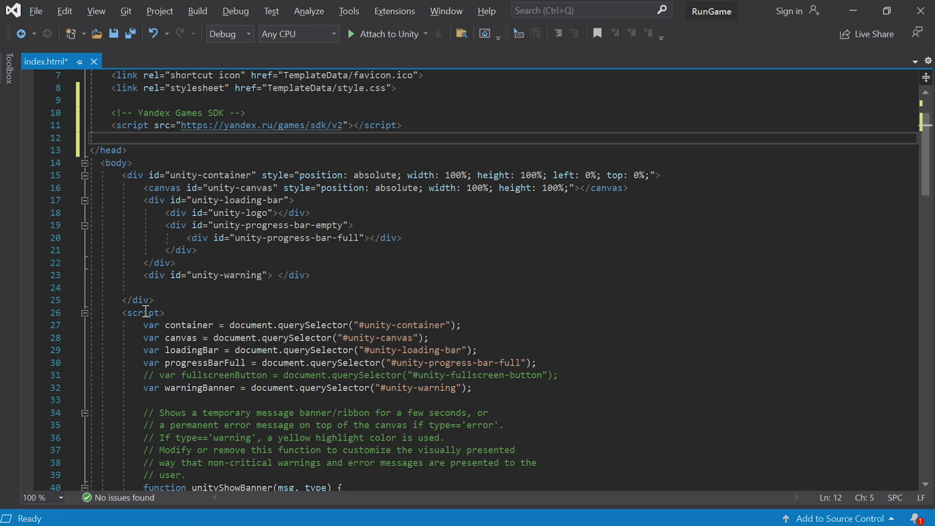
mouse_move(343, 299)
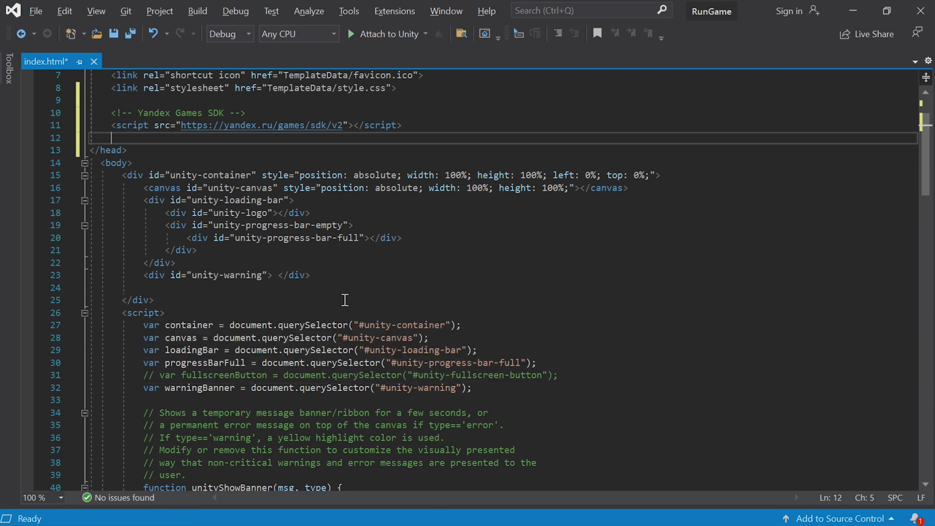
scroll(down, 3)
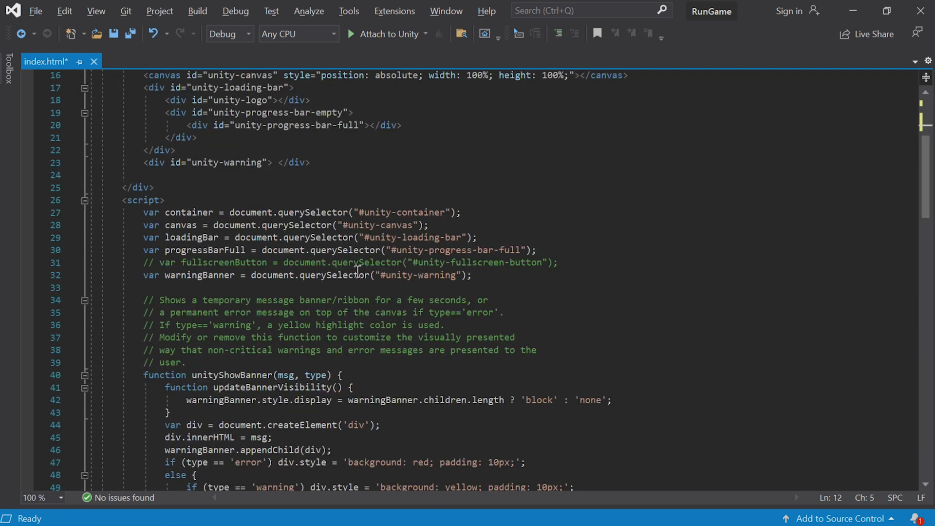
mouse_move(269, 269)
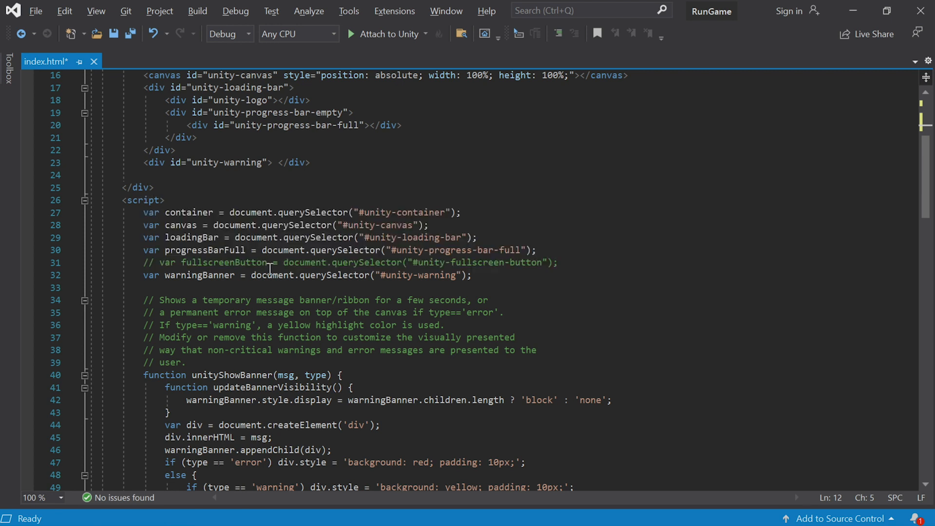
scroll(down, 3)
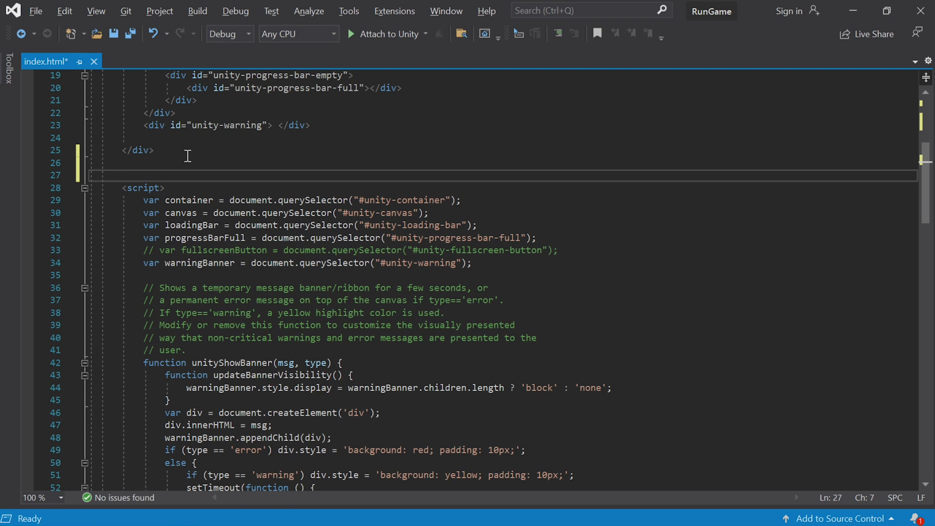
double_click(142, 188)
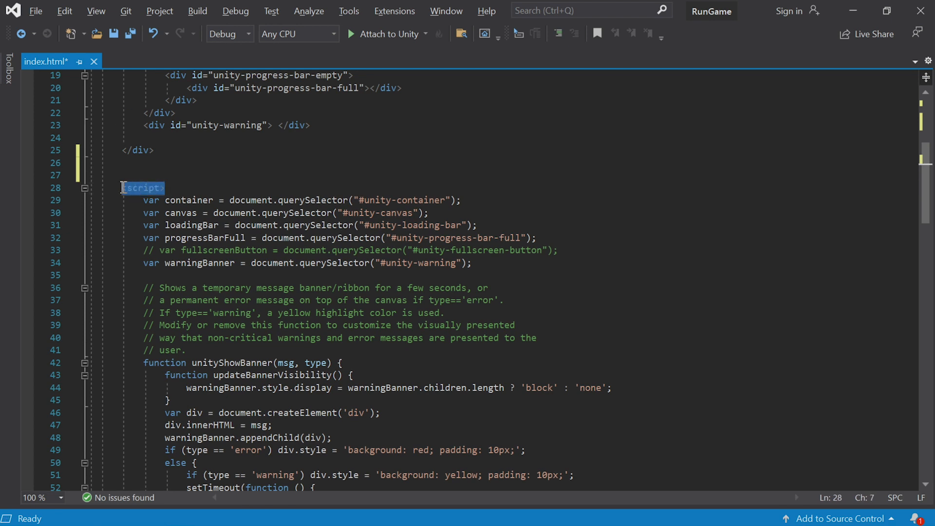
click(166, 163)
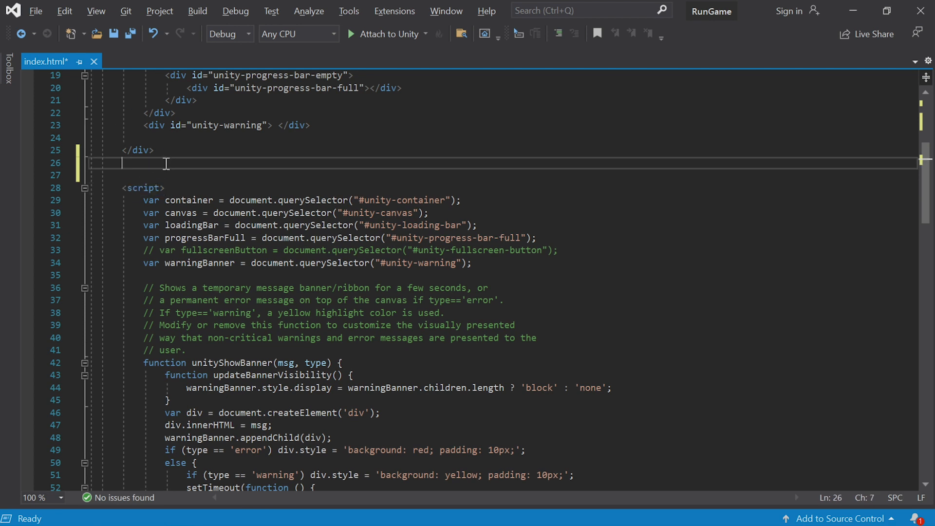
text(<script>)
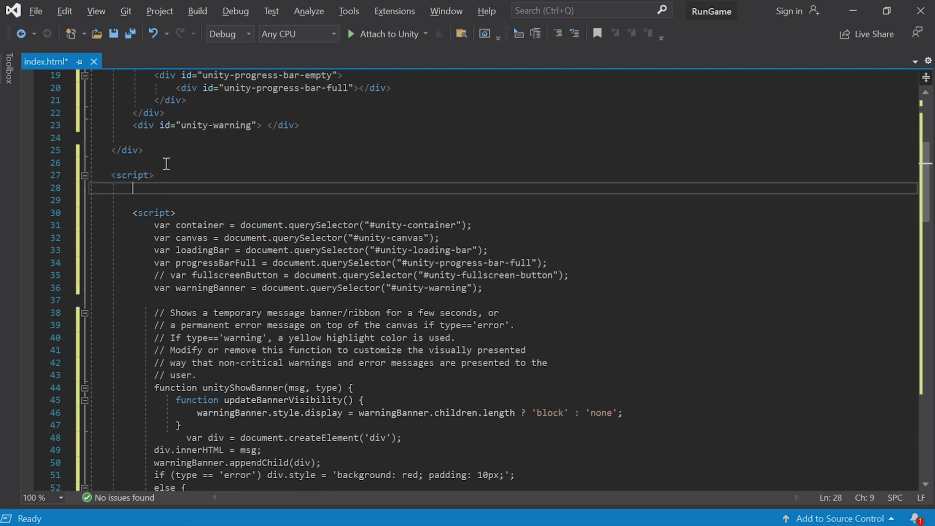
text(</script>)
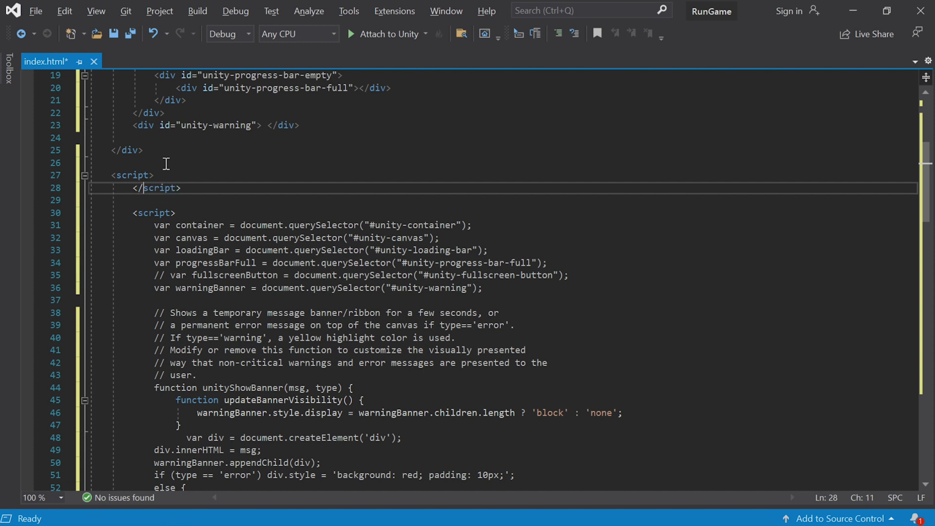
click(154, 174)
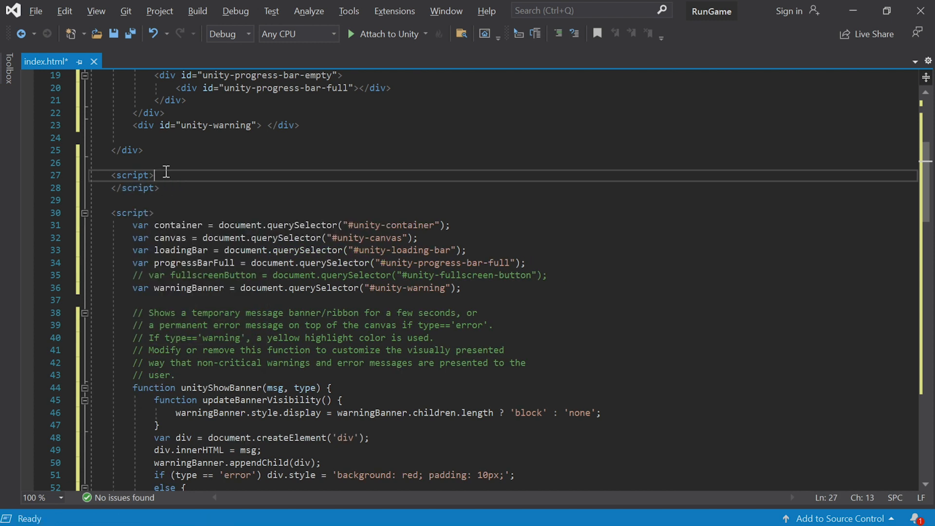
Step: Paste the YaGames.init() snippet storing window.ysdk into the new script and save index.html
key(enter)
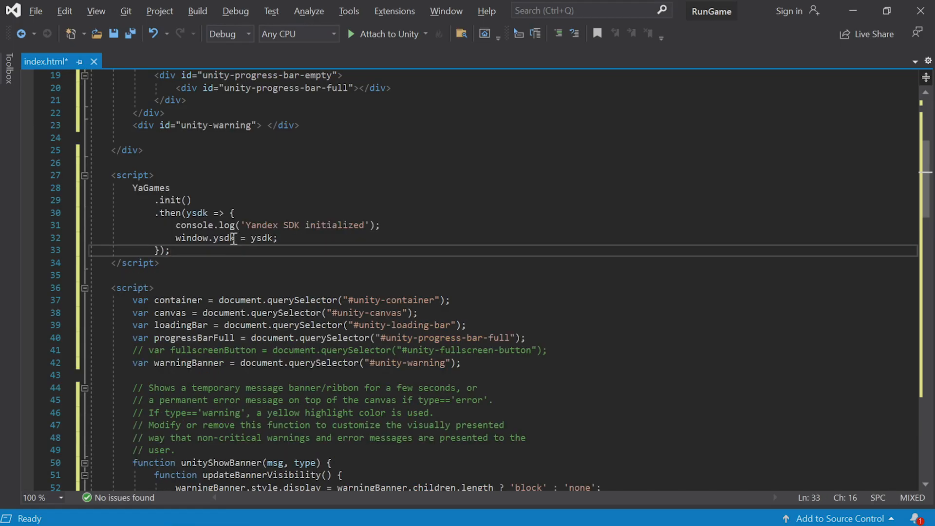
mouse_move(232, 183)
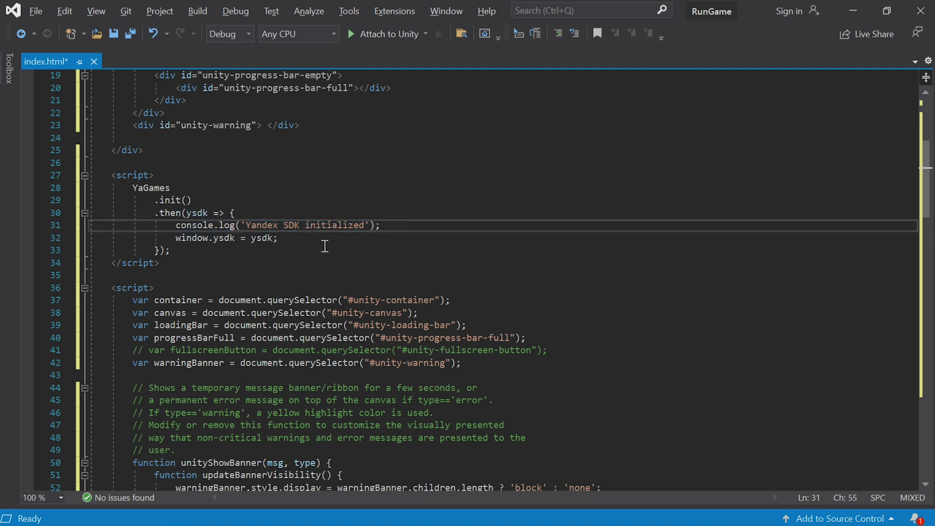
scroll(up, 3)
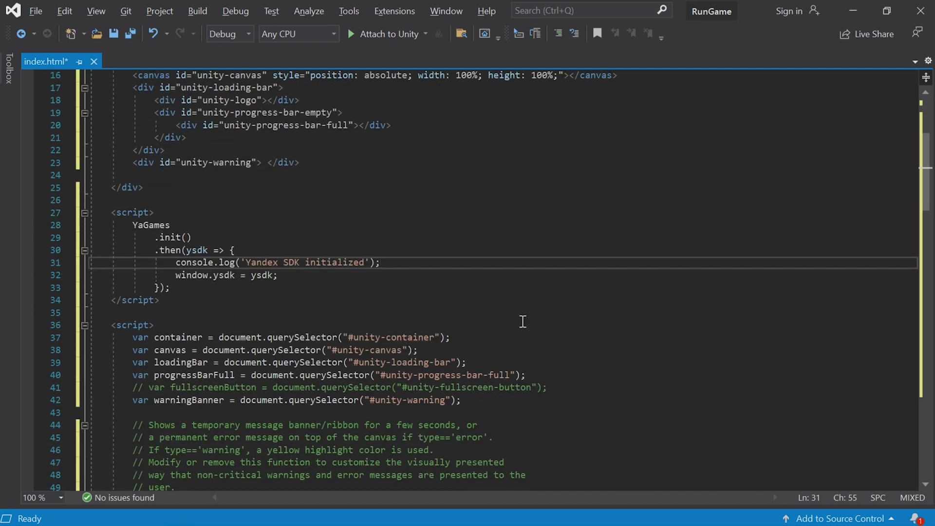
key(ctrl+s)
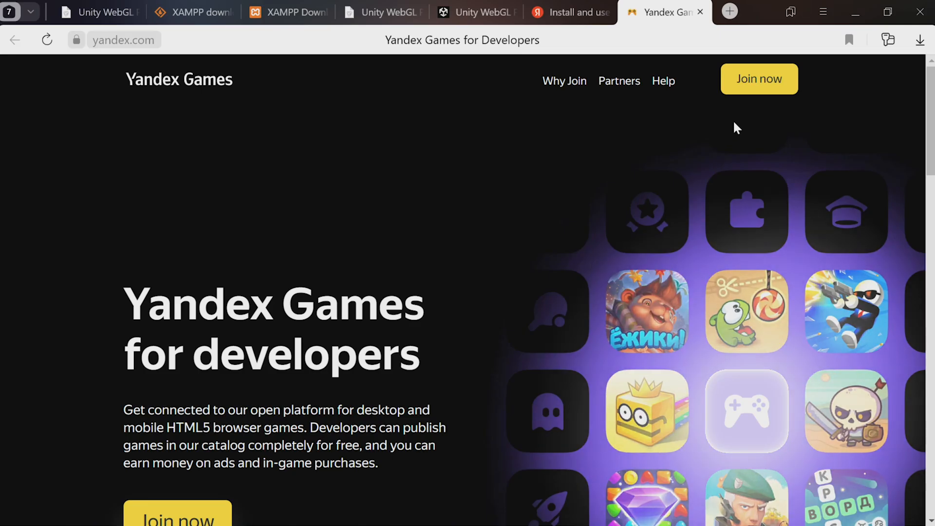
mouse_move(758, 92)
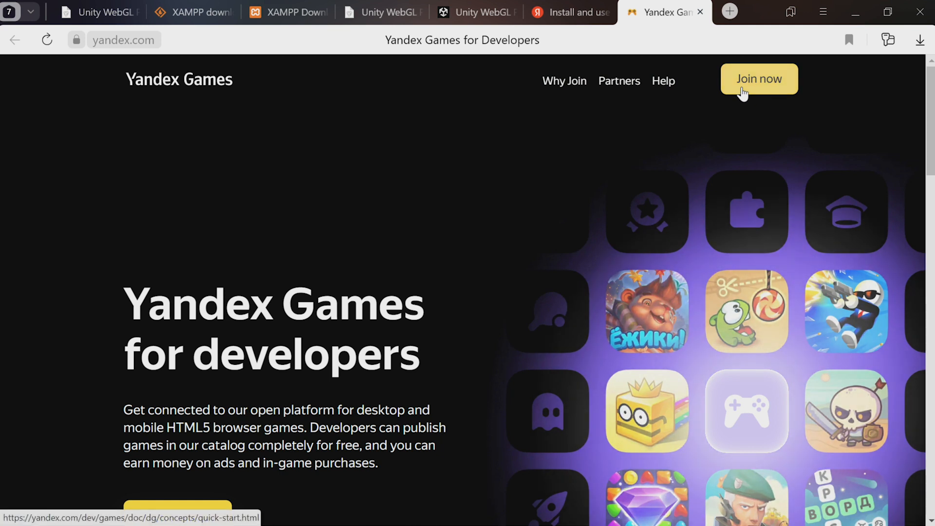
Step: Join the developer guide and follow its link to the Yandex Games dashboard
click(758, 78)
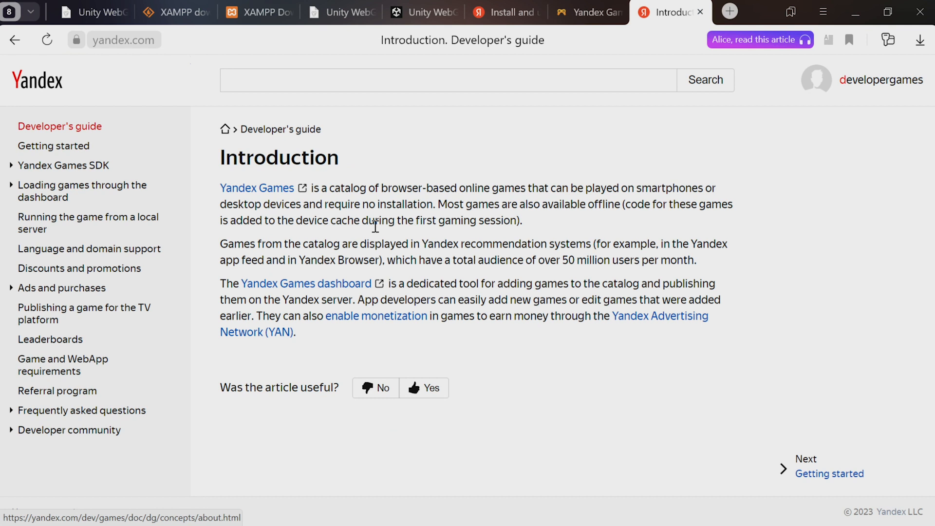
click(304, 284)
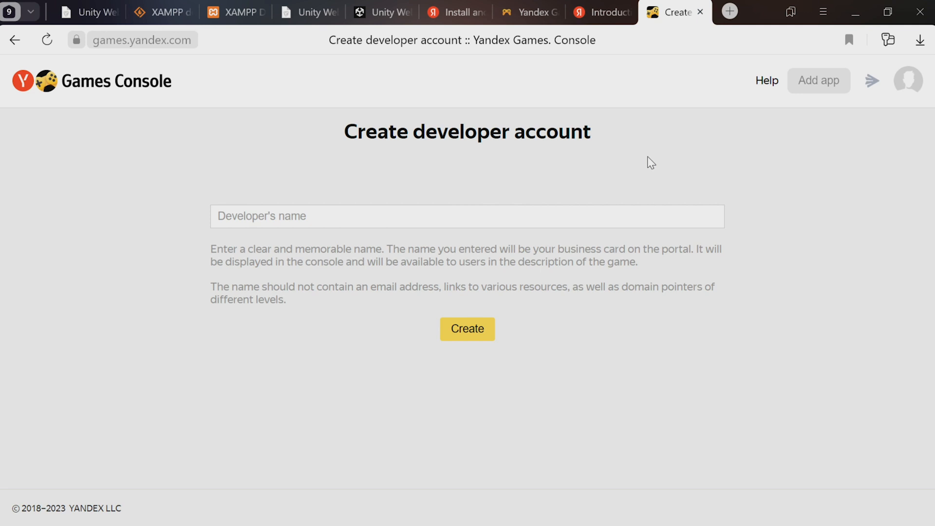
Step: Create the developer account with the name 'Yandex Developer'
text(Yan)
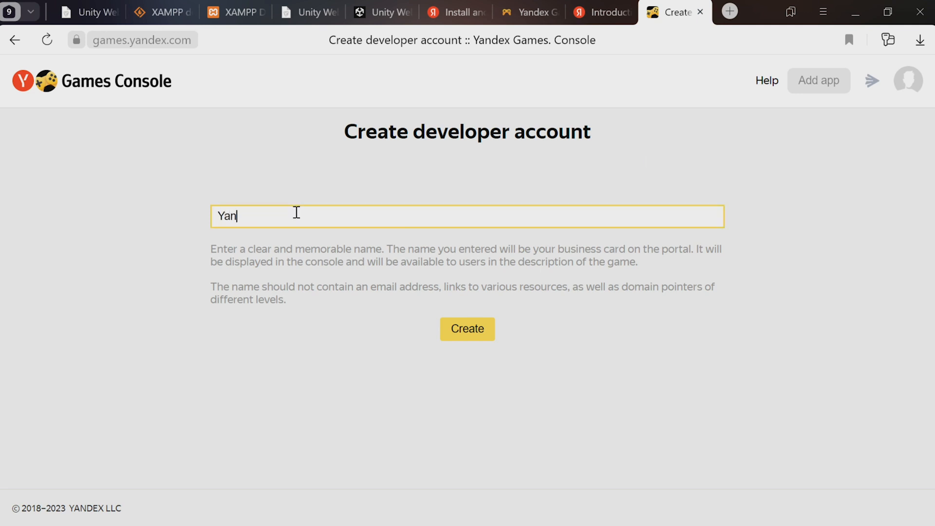
text(dex Developer)
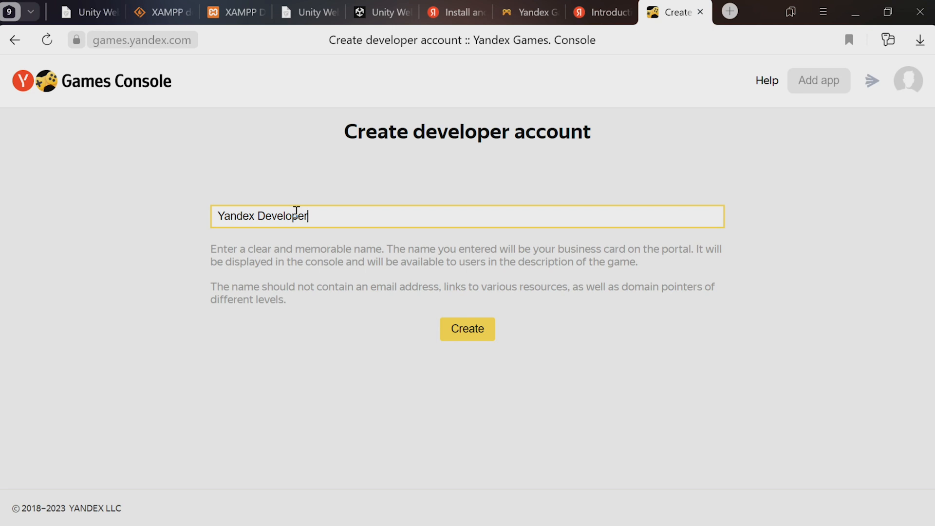
mouse_move(466, 329)
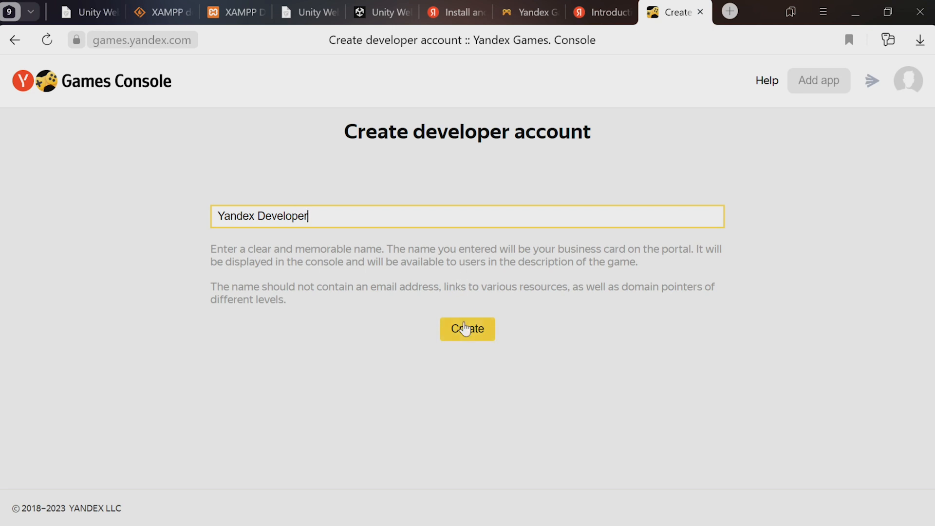
click(467, 328)
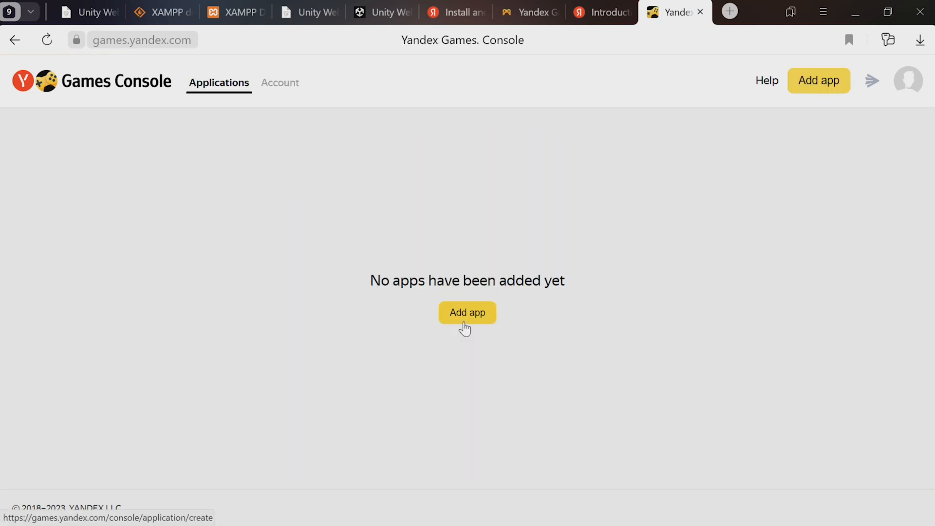
mouse_move(464, 359)
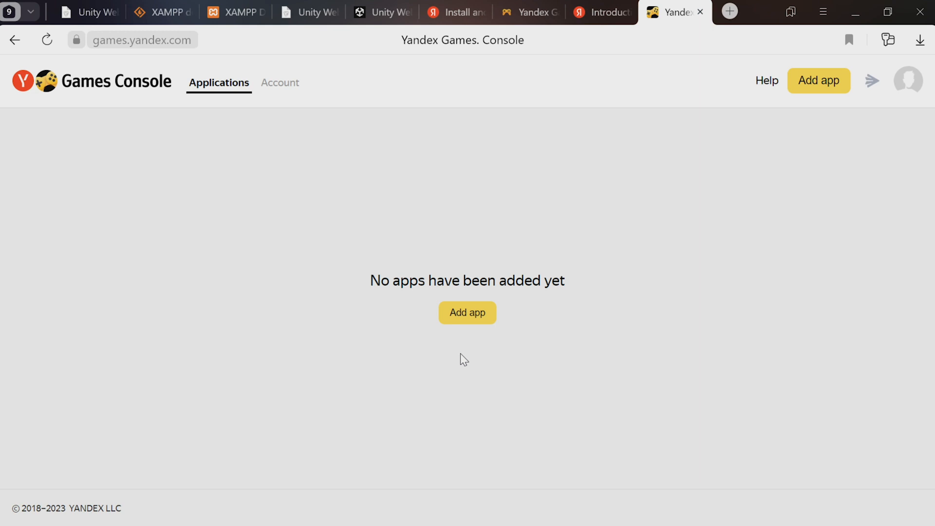
Step: Add a new app, accept the license agreement and create its blank draft
click(467, 313)
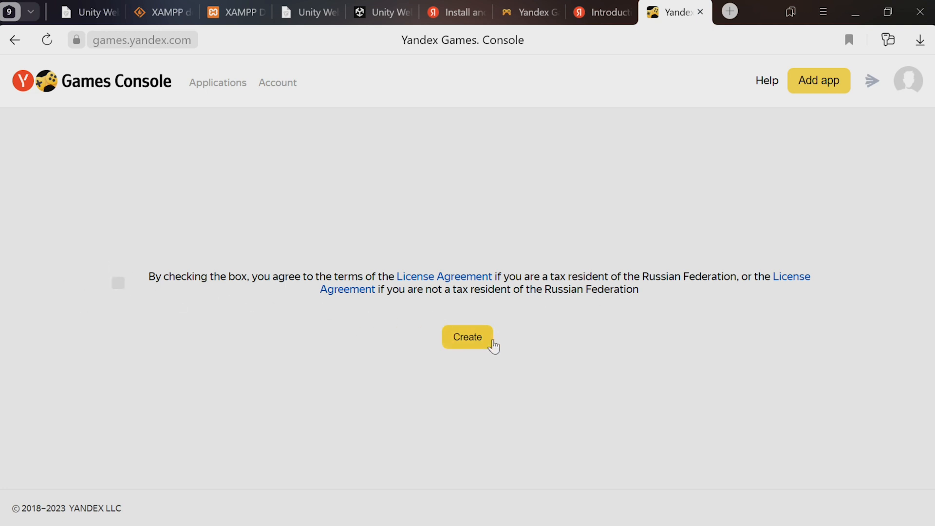
click(118, 282)
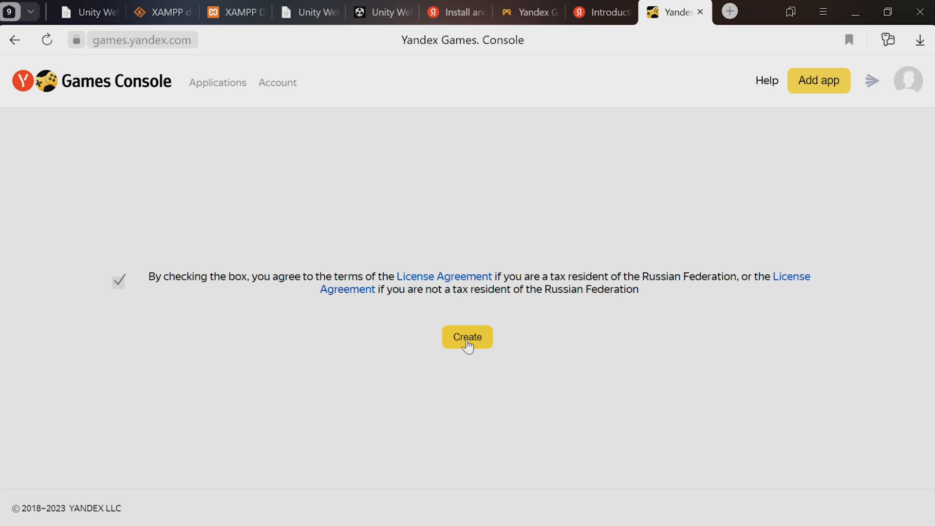
click(467, 337)
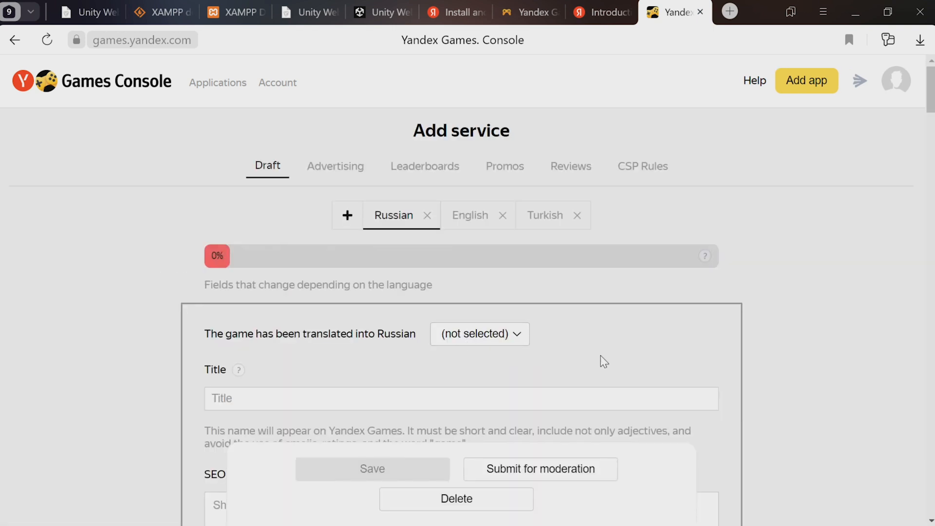
mouse_move(796, 291)
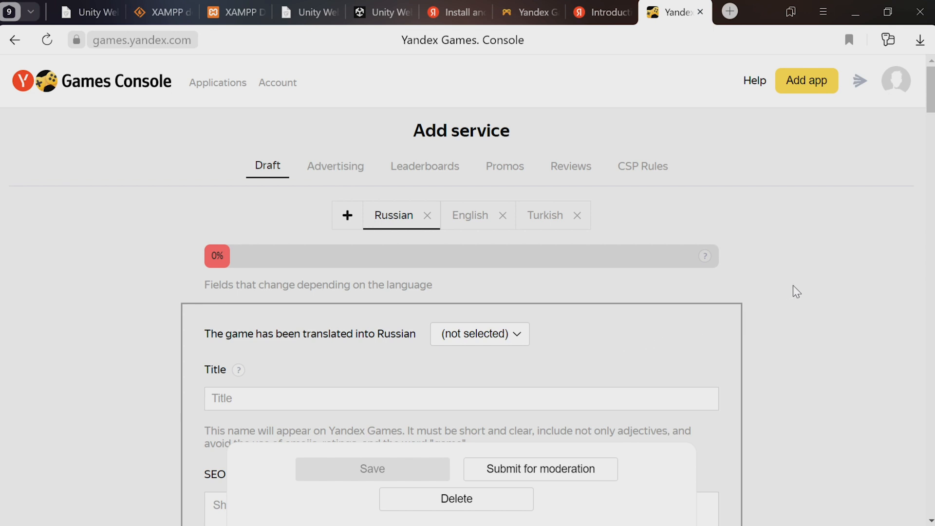
Step: Scroll the draft form to the Sources archive section and switch to the ManRun_Build folder
scroll(down, 3)
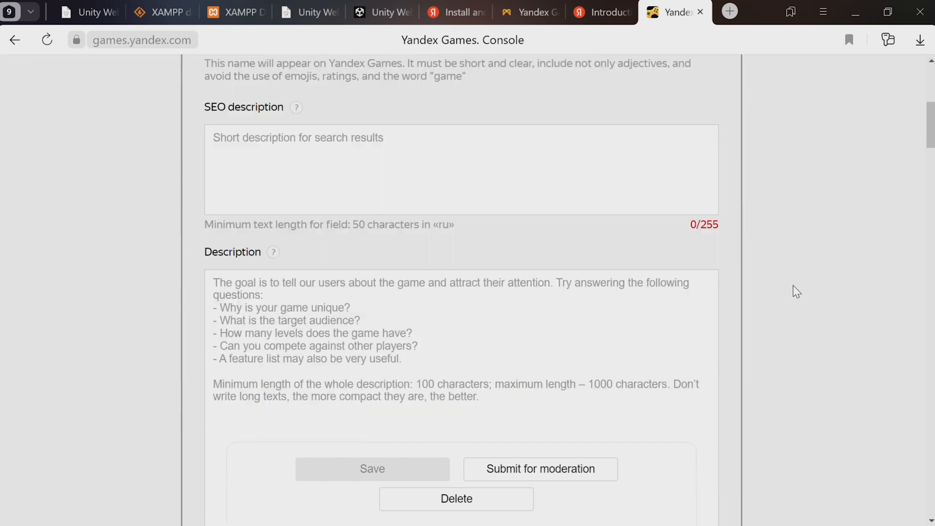
scroll(down, 3)
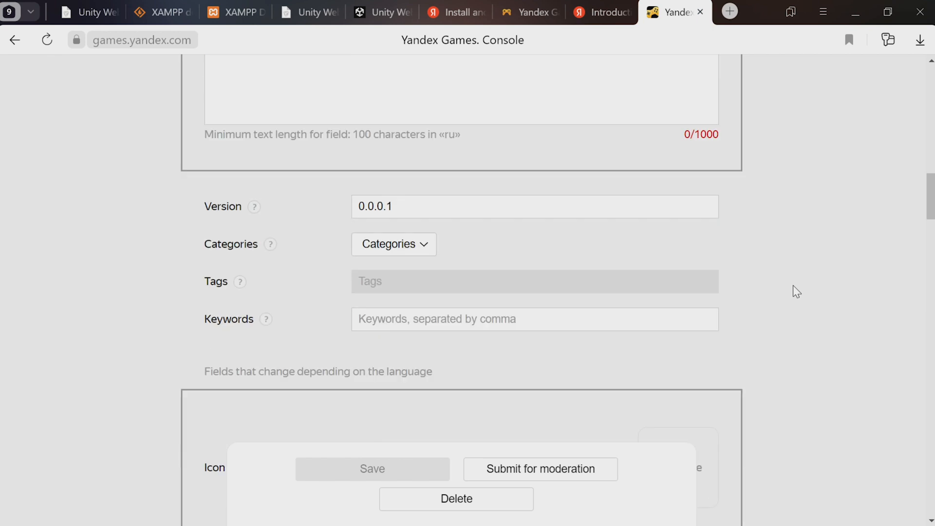
scroll(down, 3)
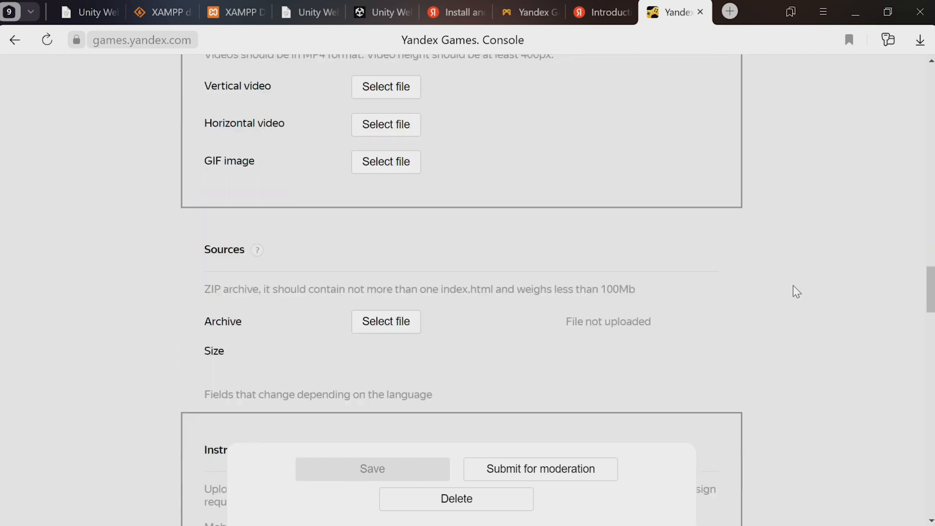
scroll(down, 3)
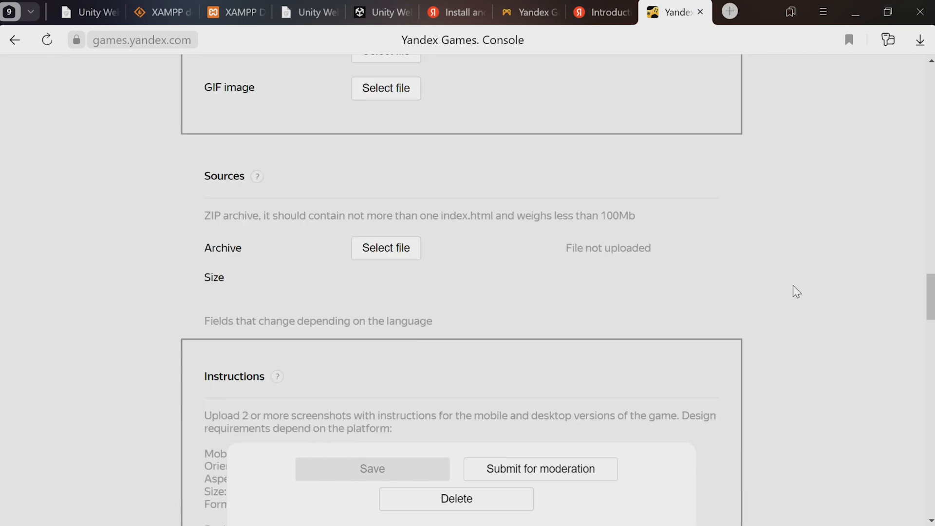
mouse_move(316, 272)
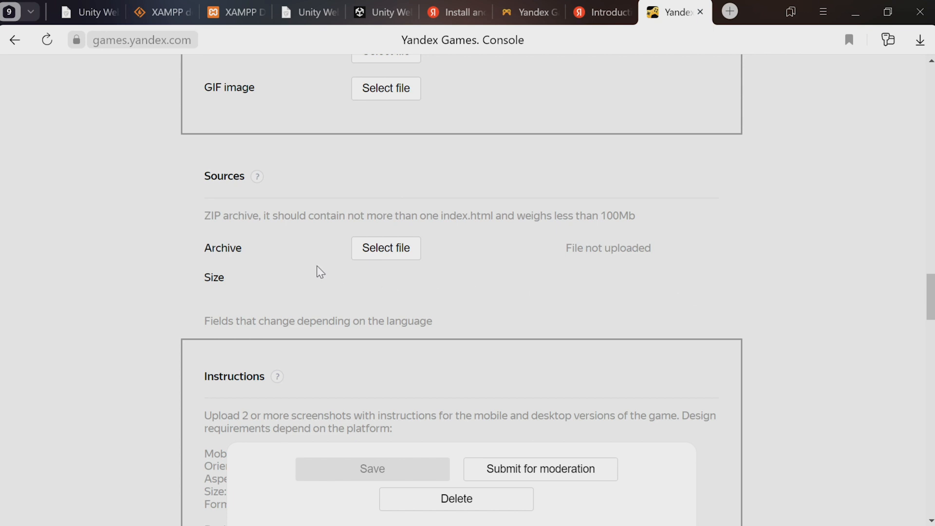
mouse_move(310, 263)
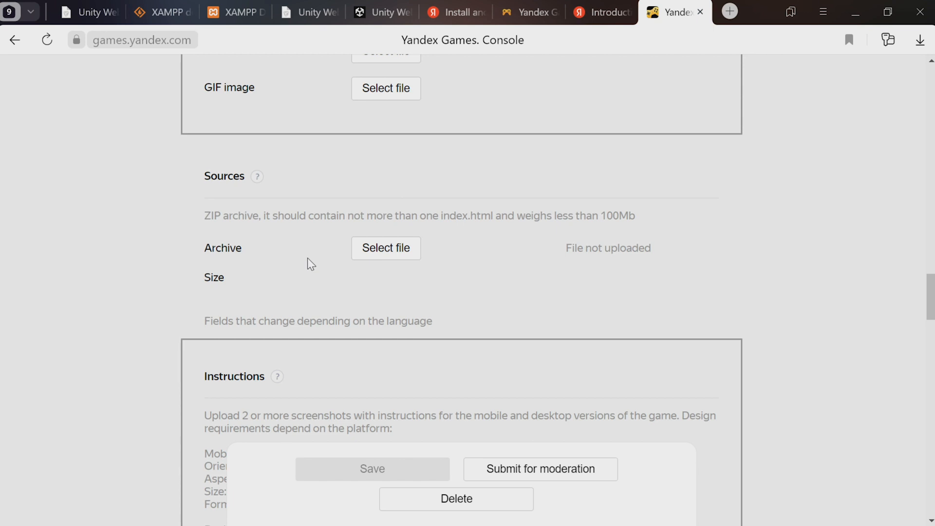
mouse_move(588, 209)
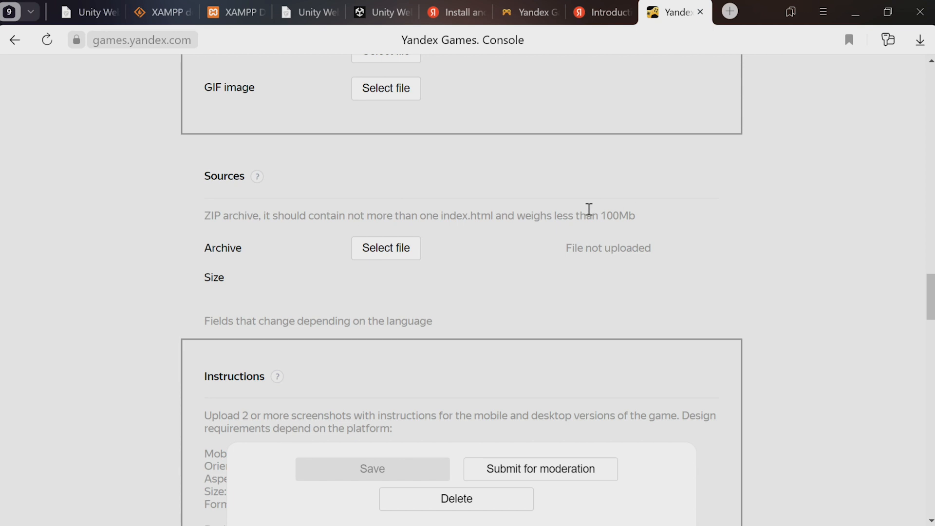
mouse_move(718, 239)
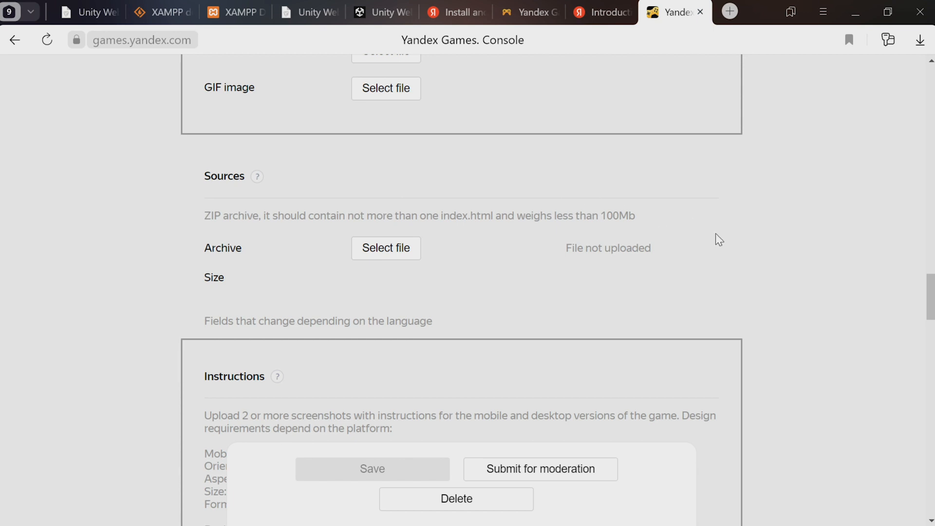
click(385, 248)
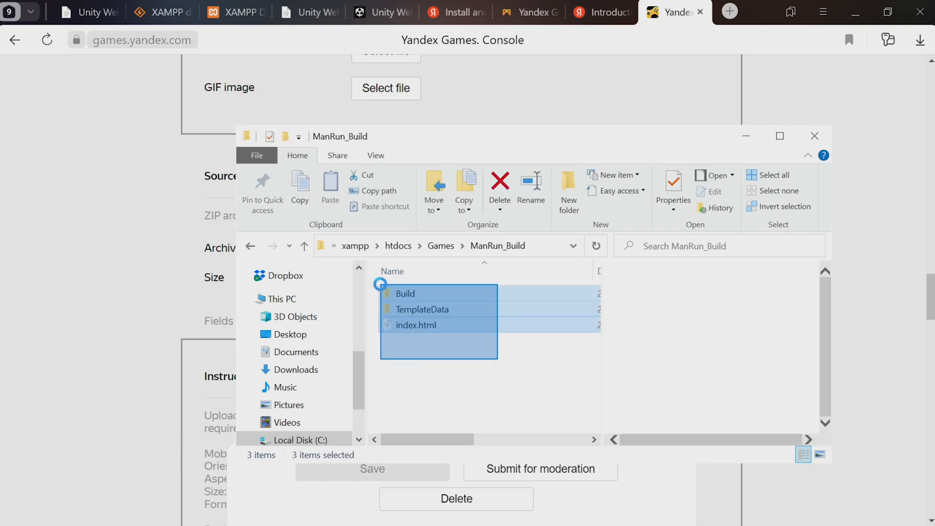
Step: Send the selected Build, TemplateData and index.html items to a compressed (zipped) folder
right_click(418, 293)
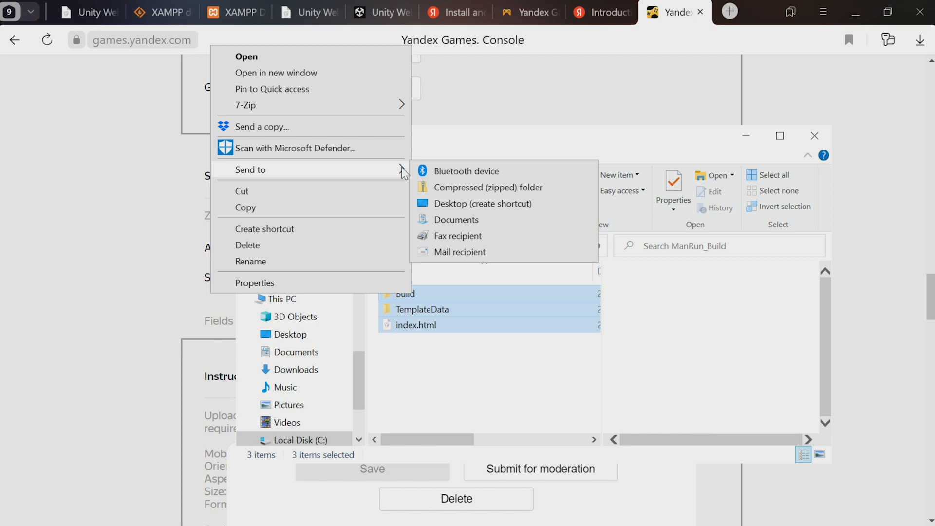
mouse_move(488, 186)
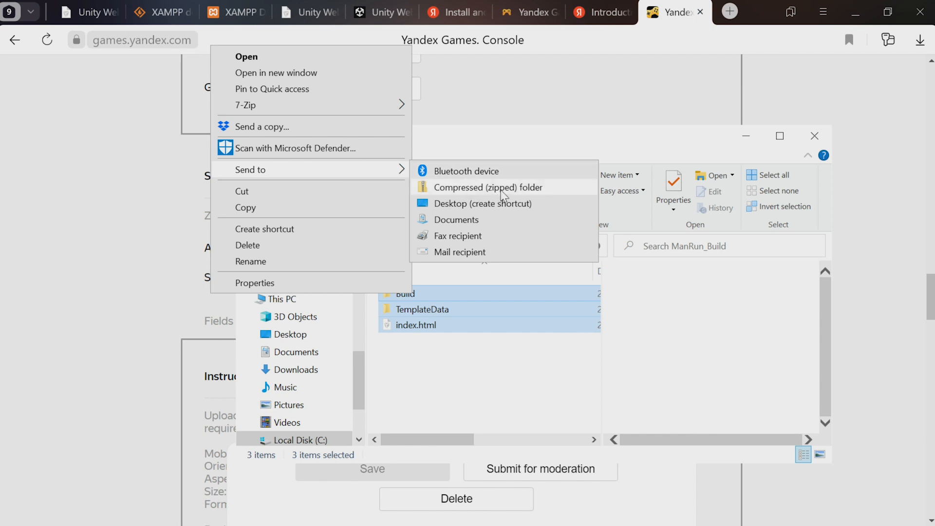
mouse_move(500, 196)
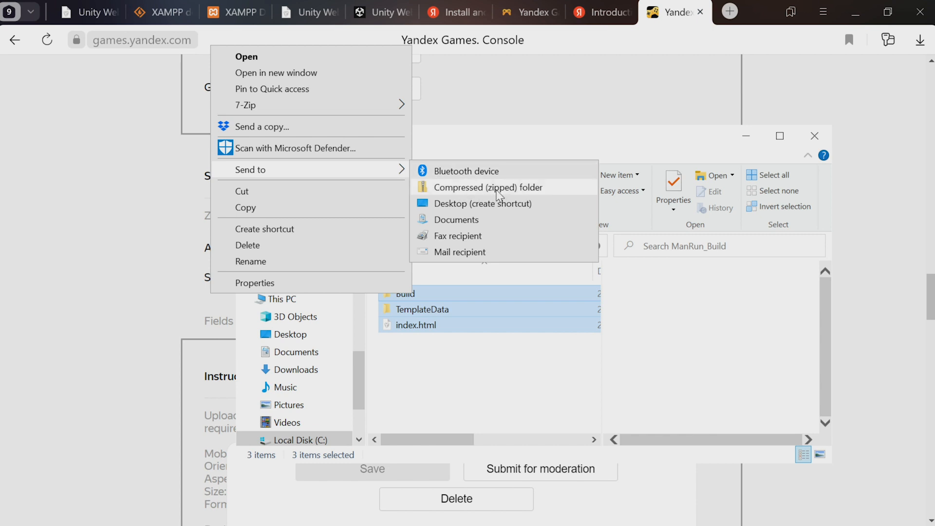
click(487, 187)
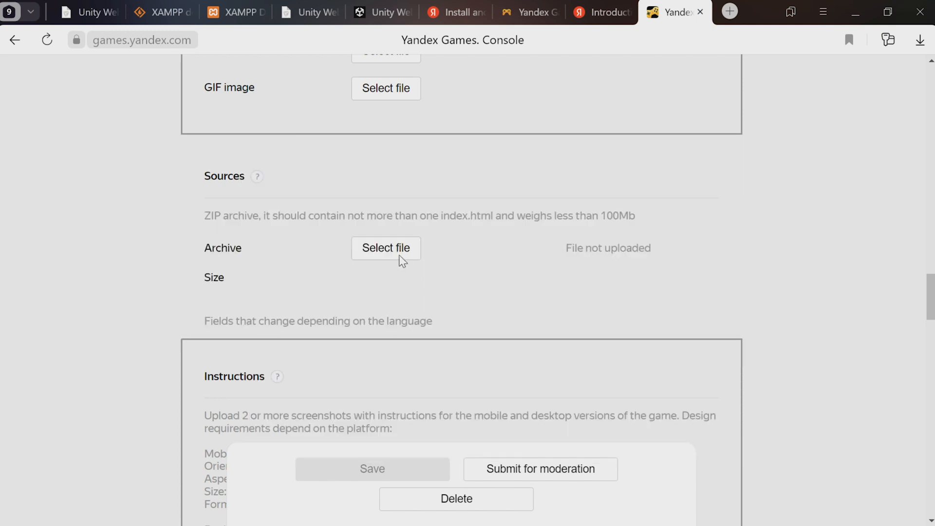
Step: Upload the ManRun_Build zip as the source archive and save the draft for verification
click(386, 248)
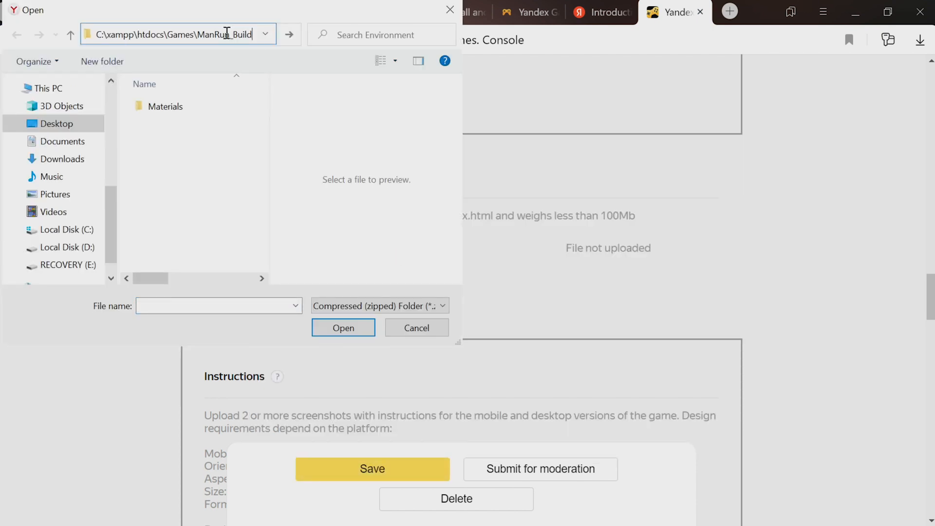
click(415, 327)
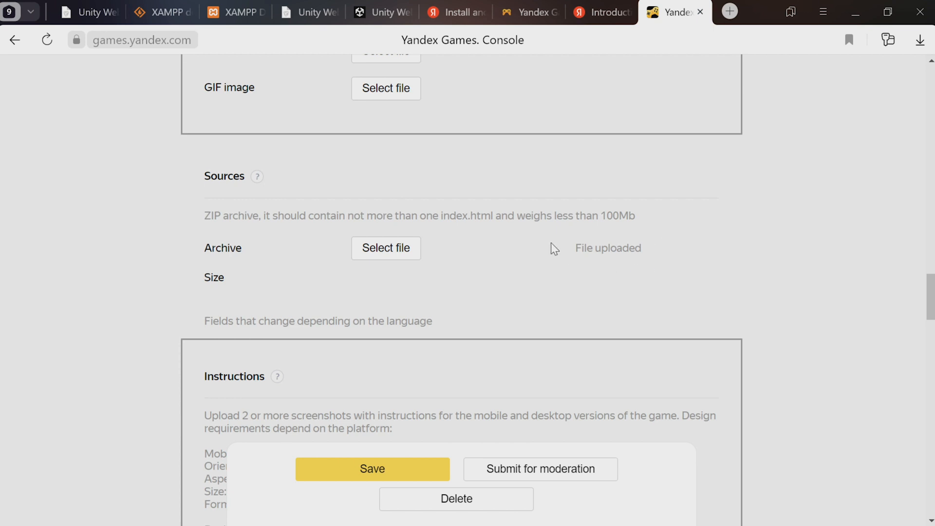
mouse_move(458, 323)
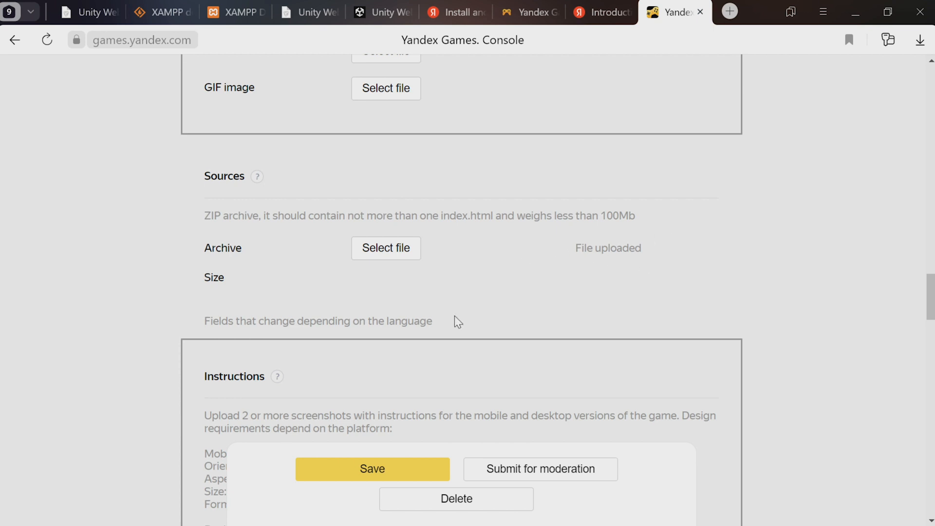
click(372, 468)
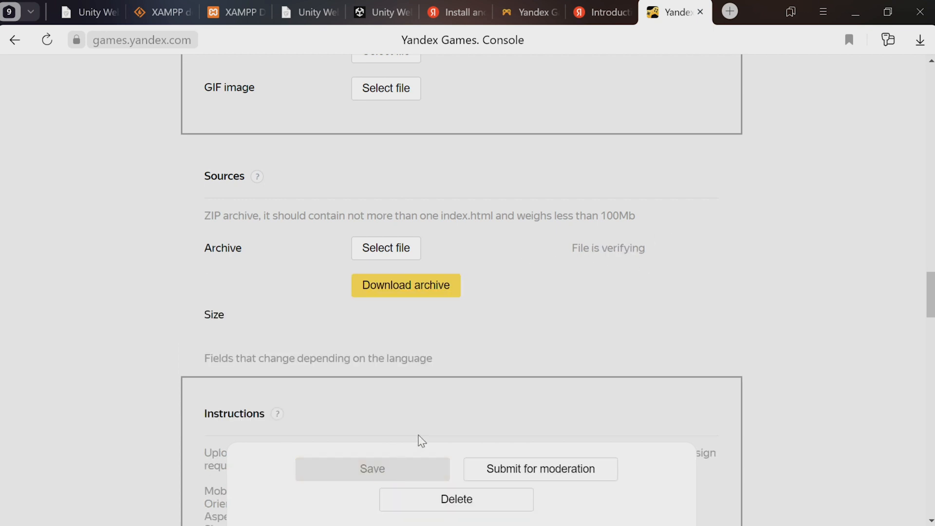
mouse_move(651, 264)
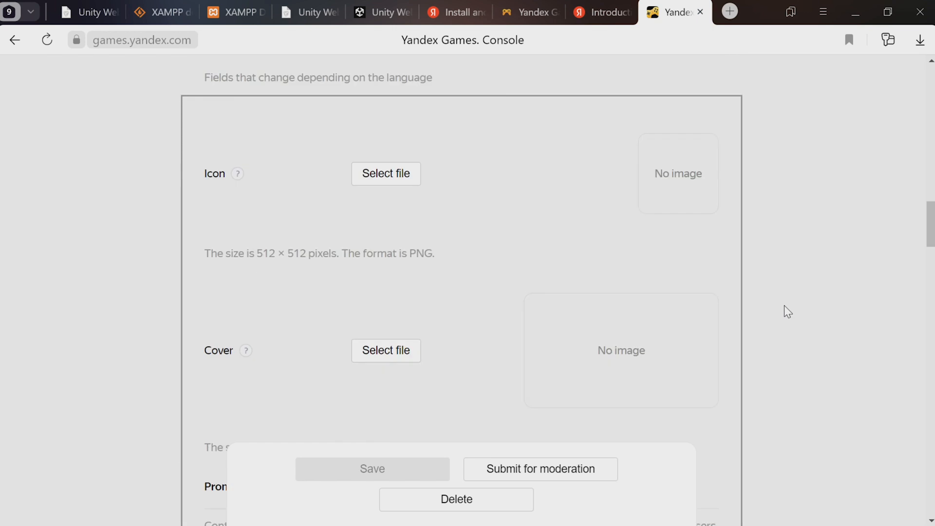
scroll(down, 3)
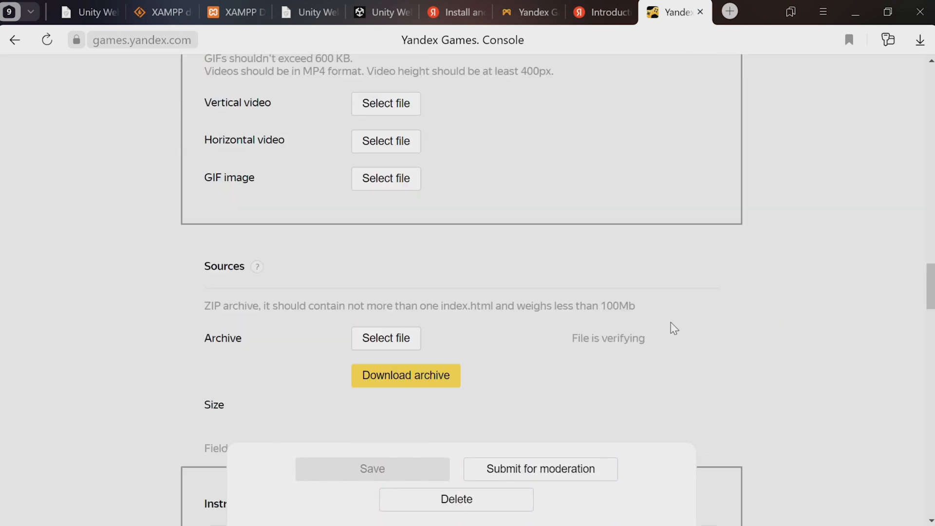
mouse_move(652, 363)
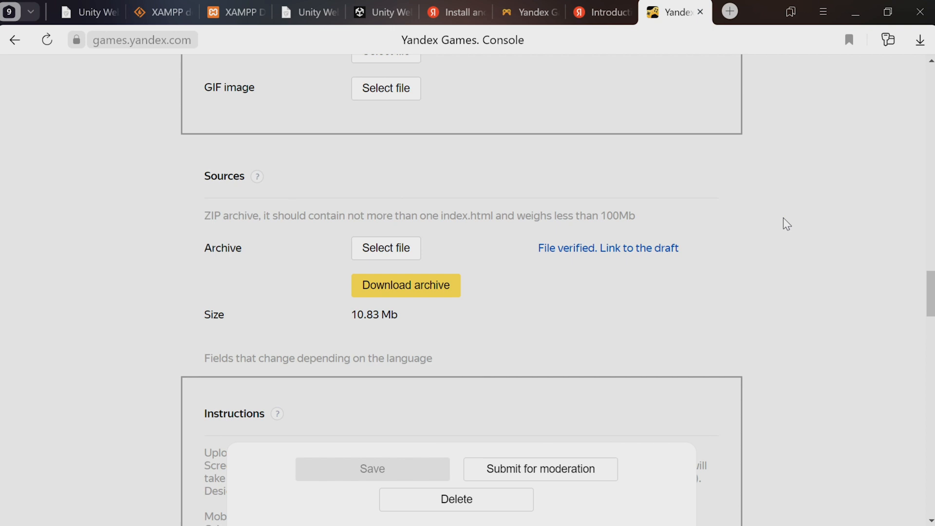
mouse_move(608, 248)
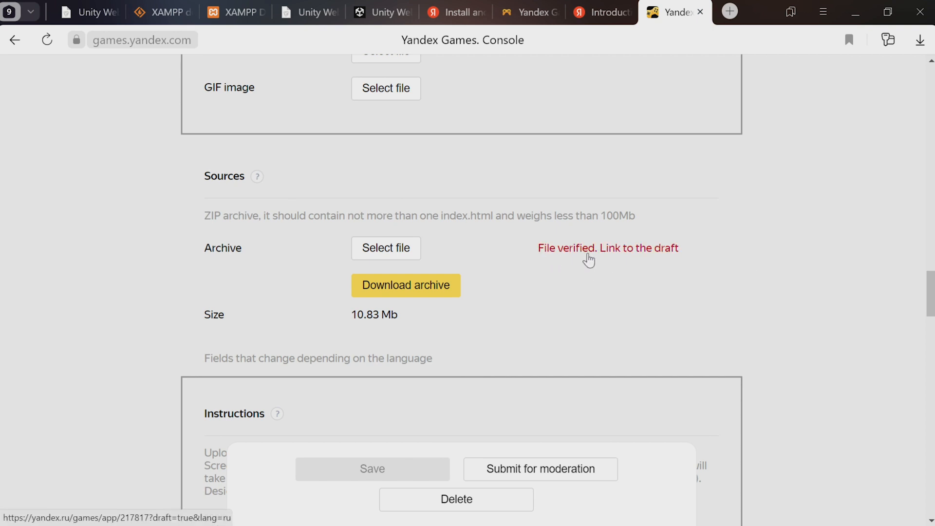
click(607, 247)
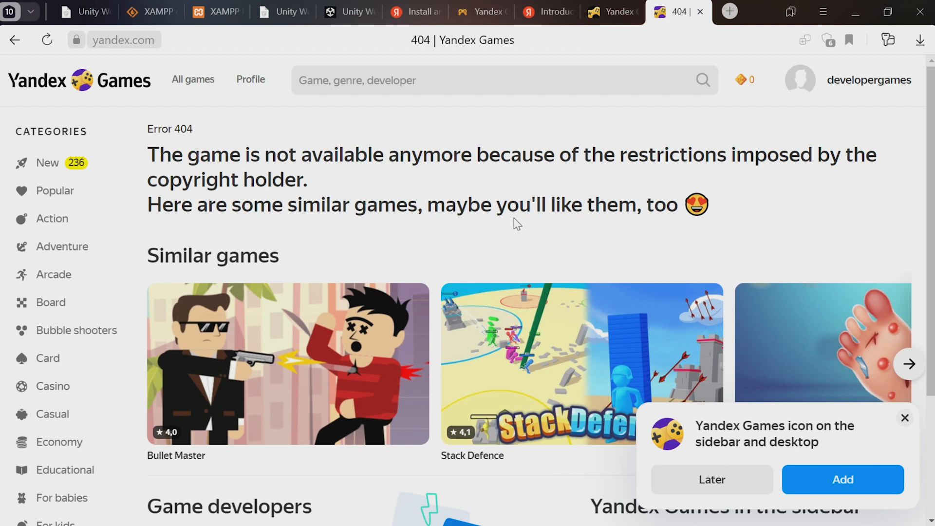
click(608, 12)
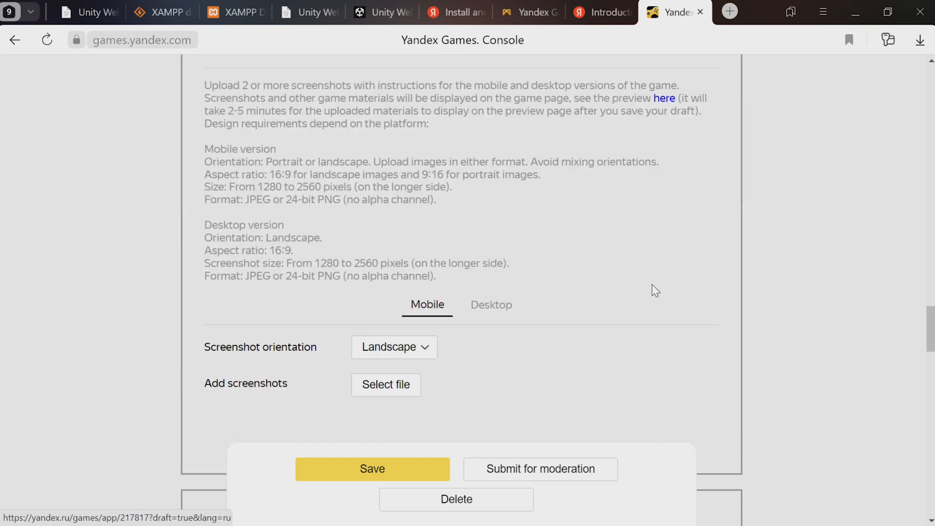
Step: Select All desktop browsers and Android All applications as supported platforms, then set the game's screen orientation
scroll(up, 3)
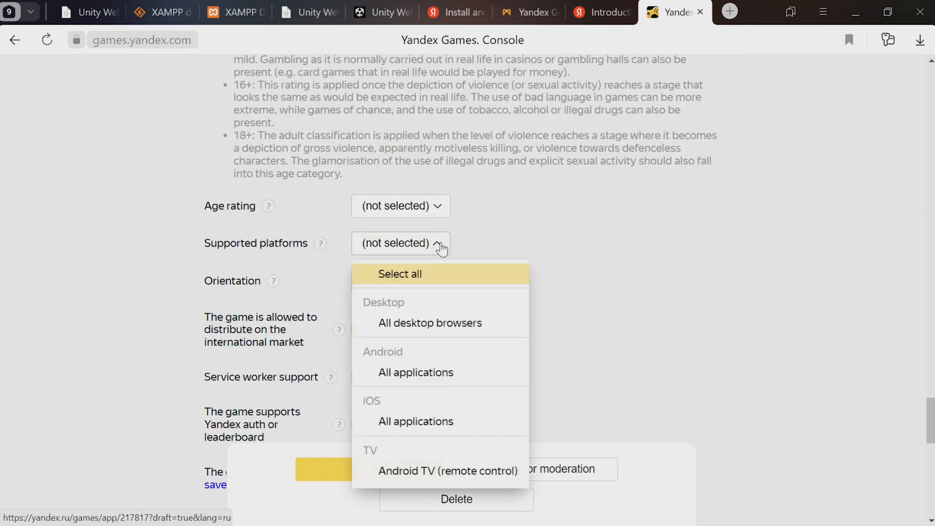
click(428, 322)
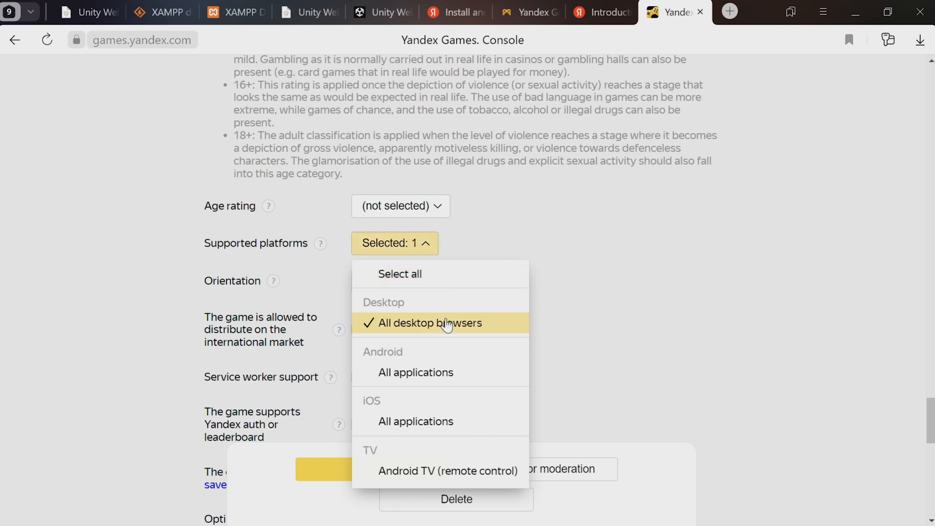
mouse_move(441, 372)
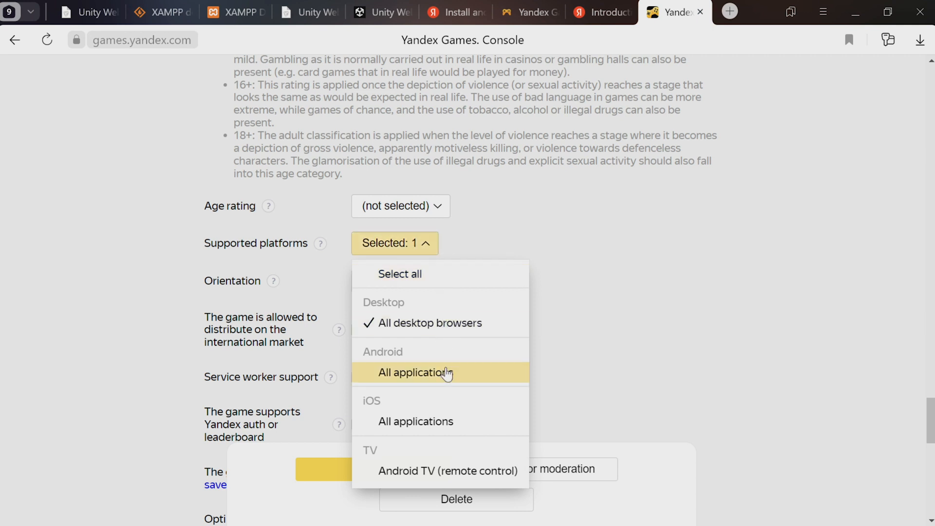
click(422, 372)
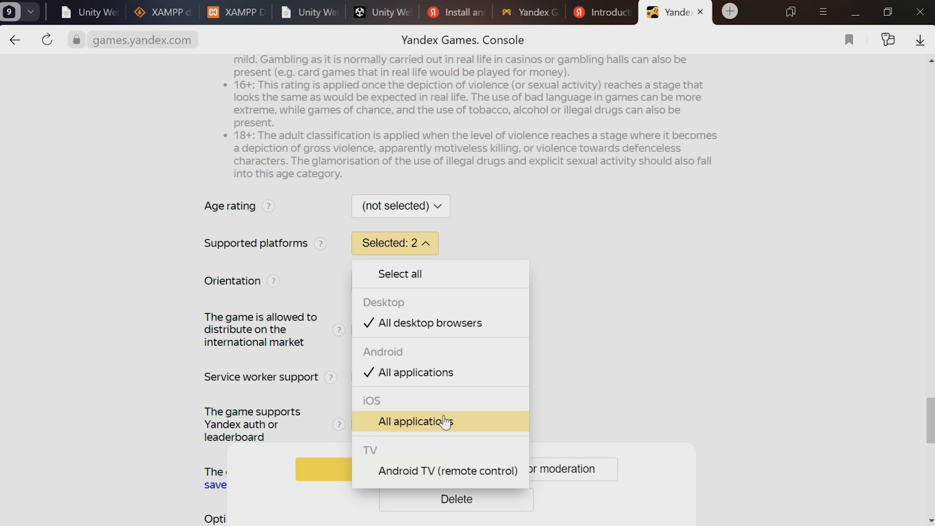
click(564, 269)
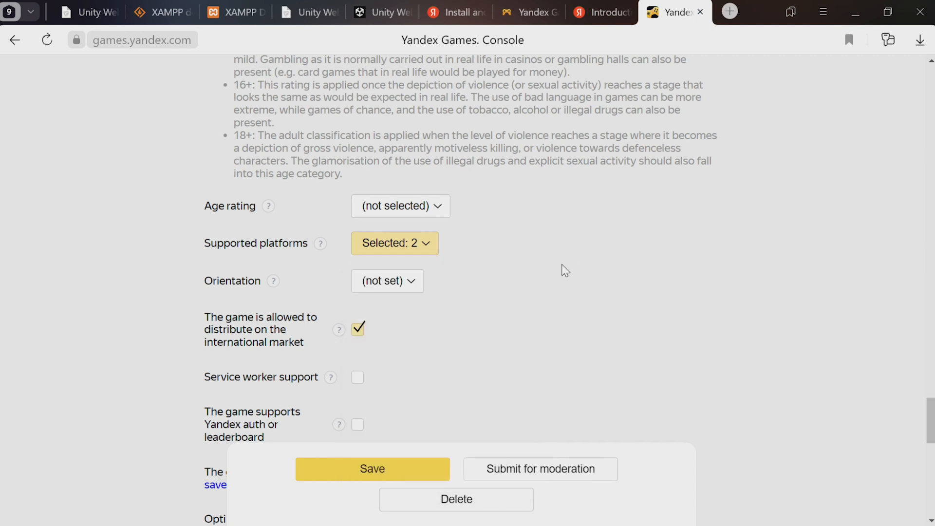
click(387, 280)
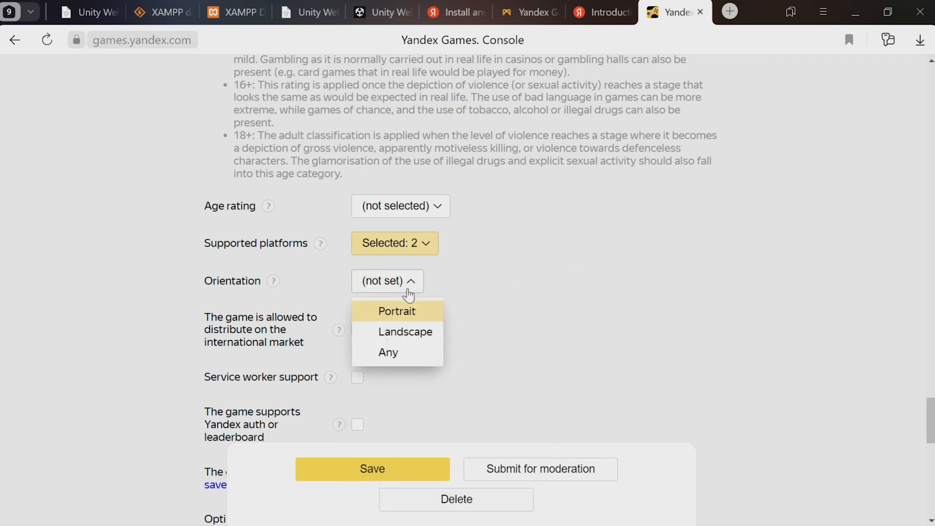
click(404, 331)
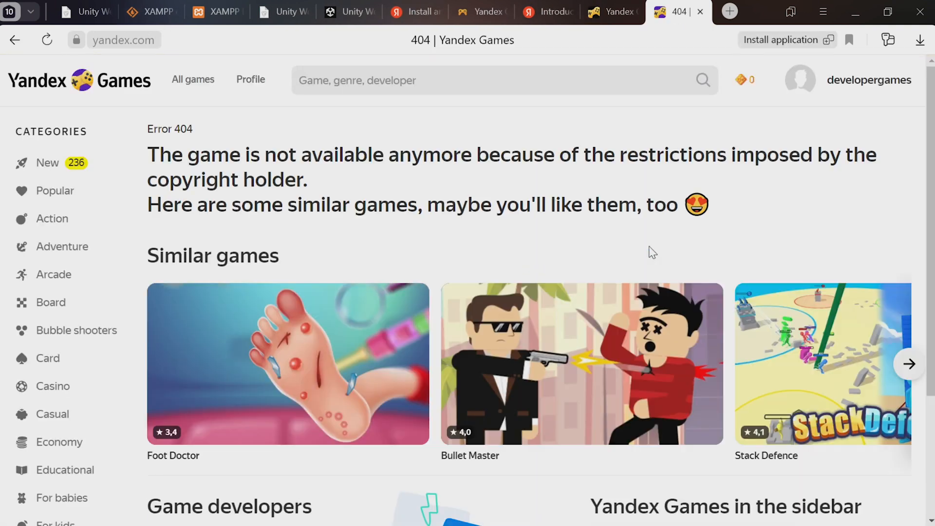
mouse_move(200, 121)
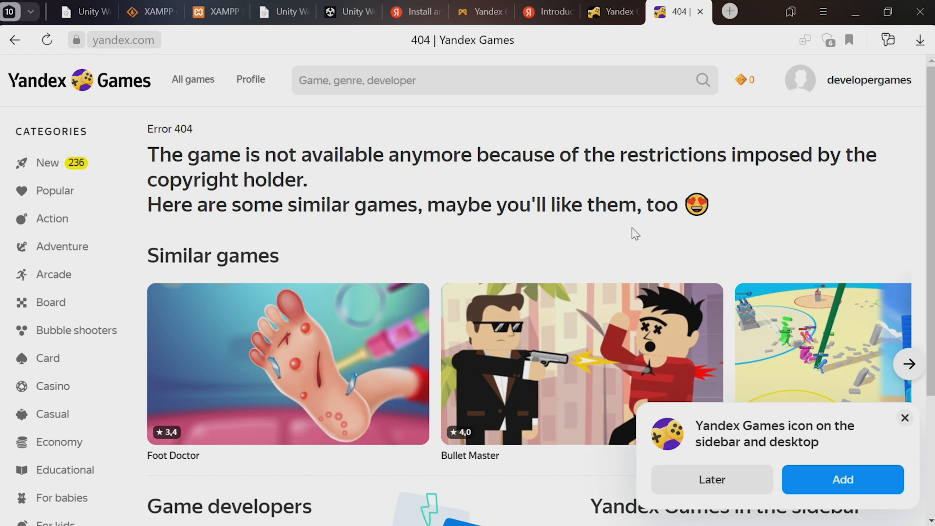
mouse_move(611, 12)
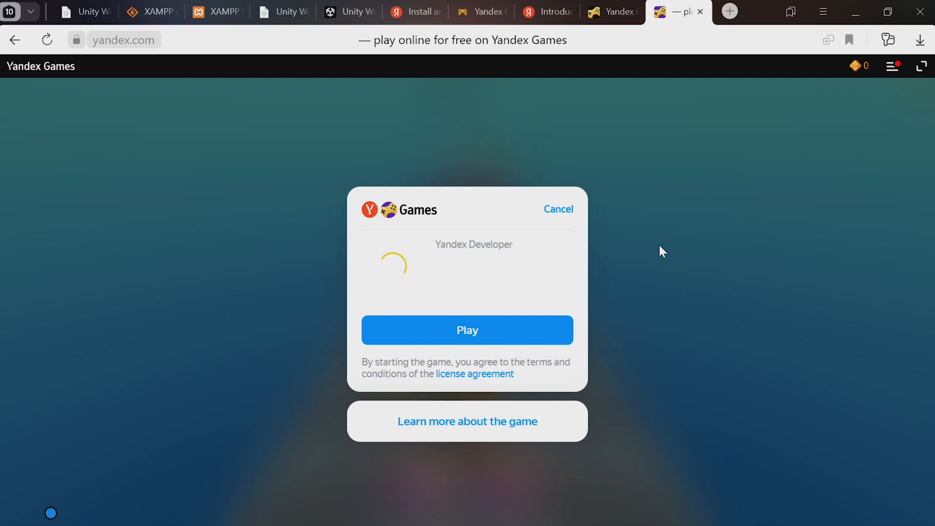
mouse_move(498, 337)
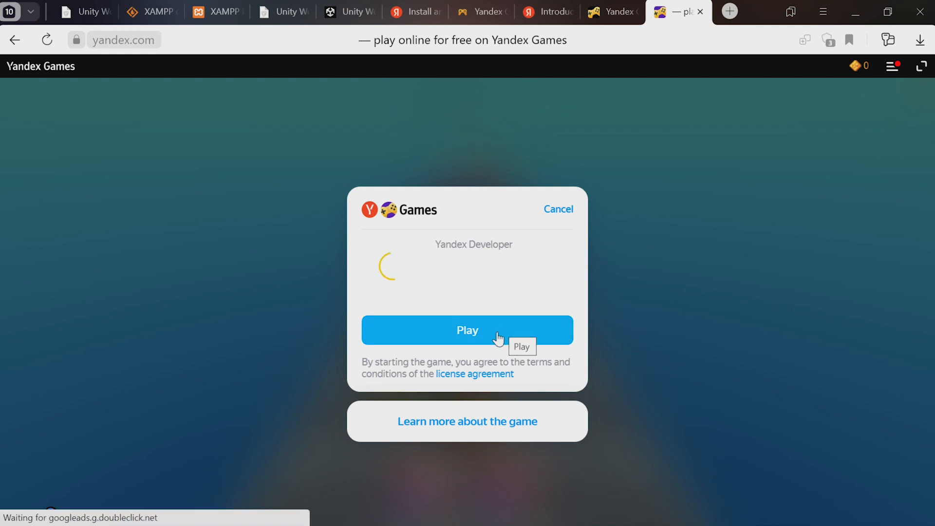
Step: Start the draft game on Yandex Games so Level 1 of the runner plays
click(467, 330)
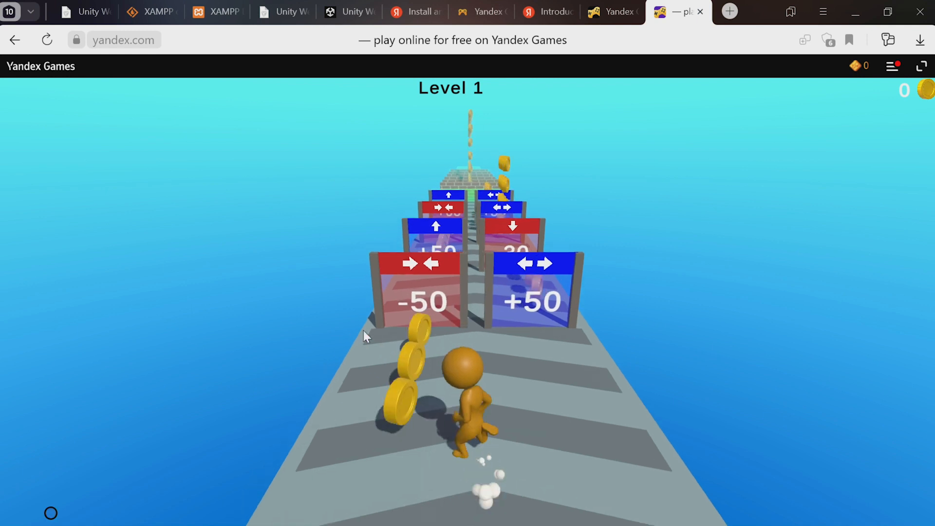